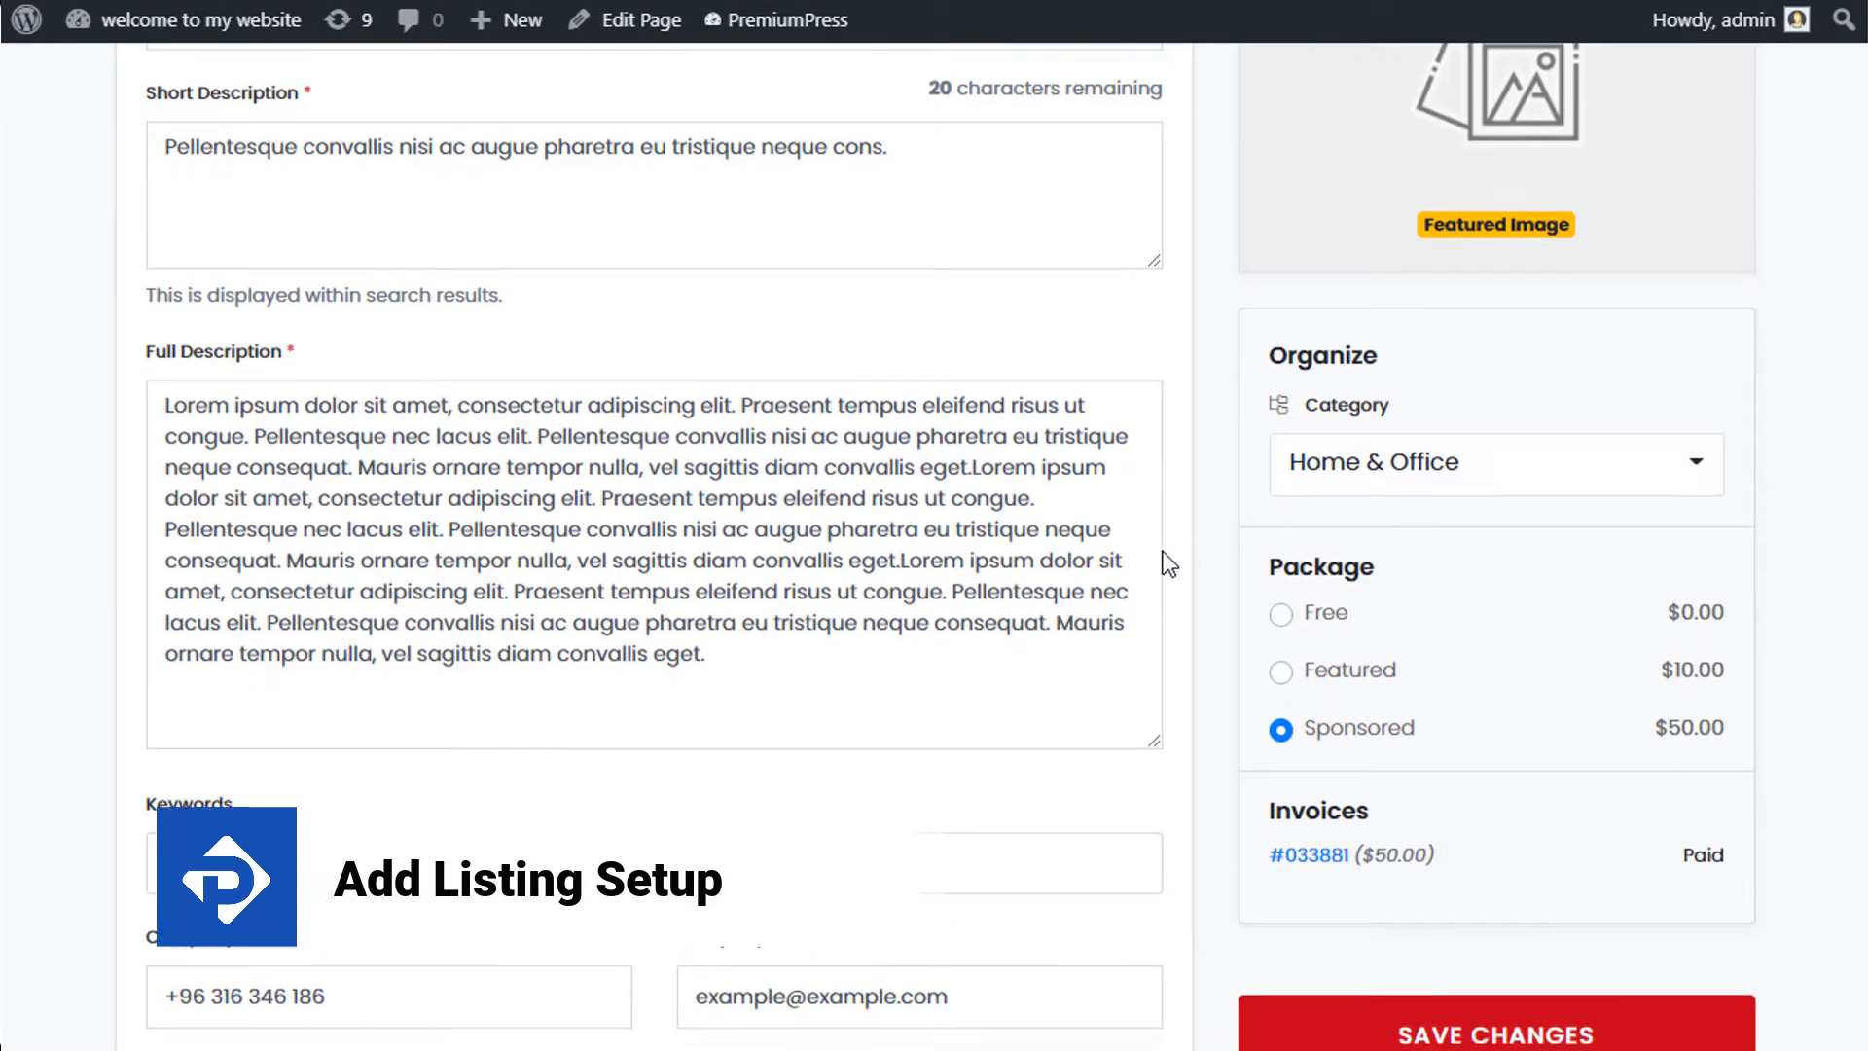
# Show the All Pages list from the Pages menu in the admin sidebar
pyautogui.scroll(-3)
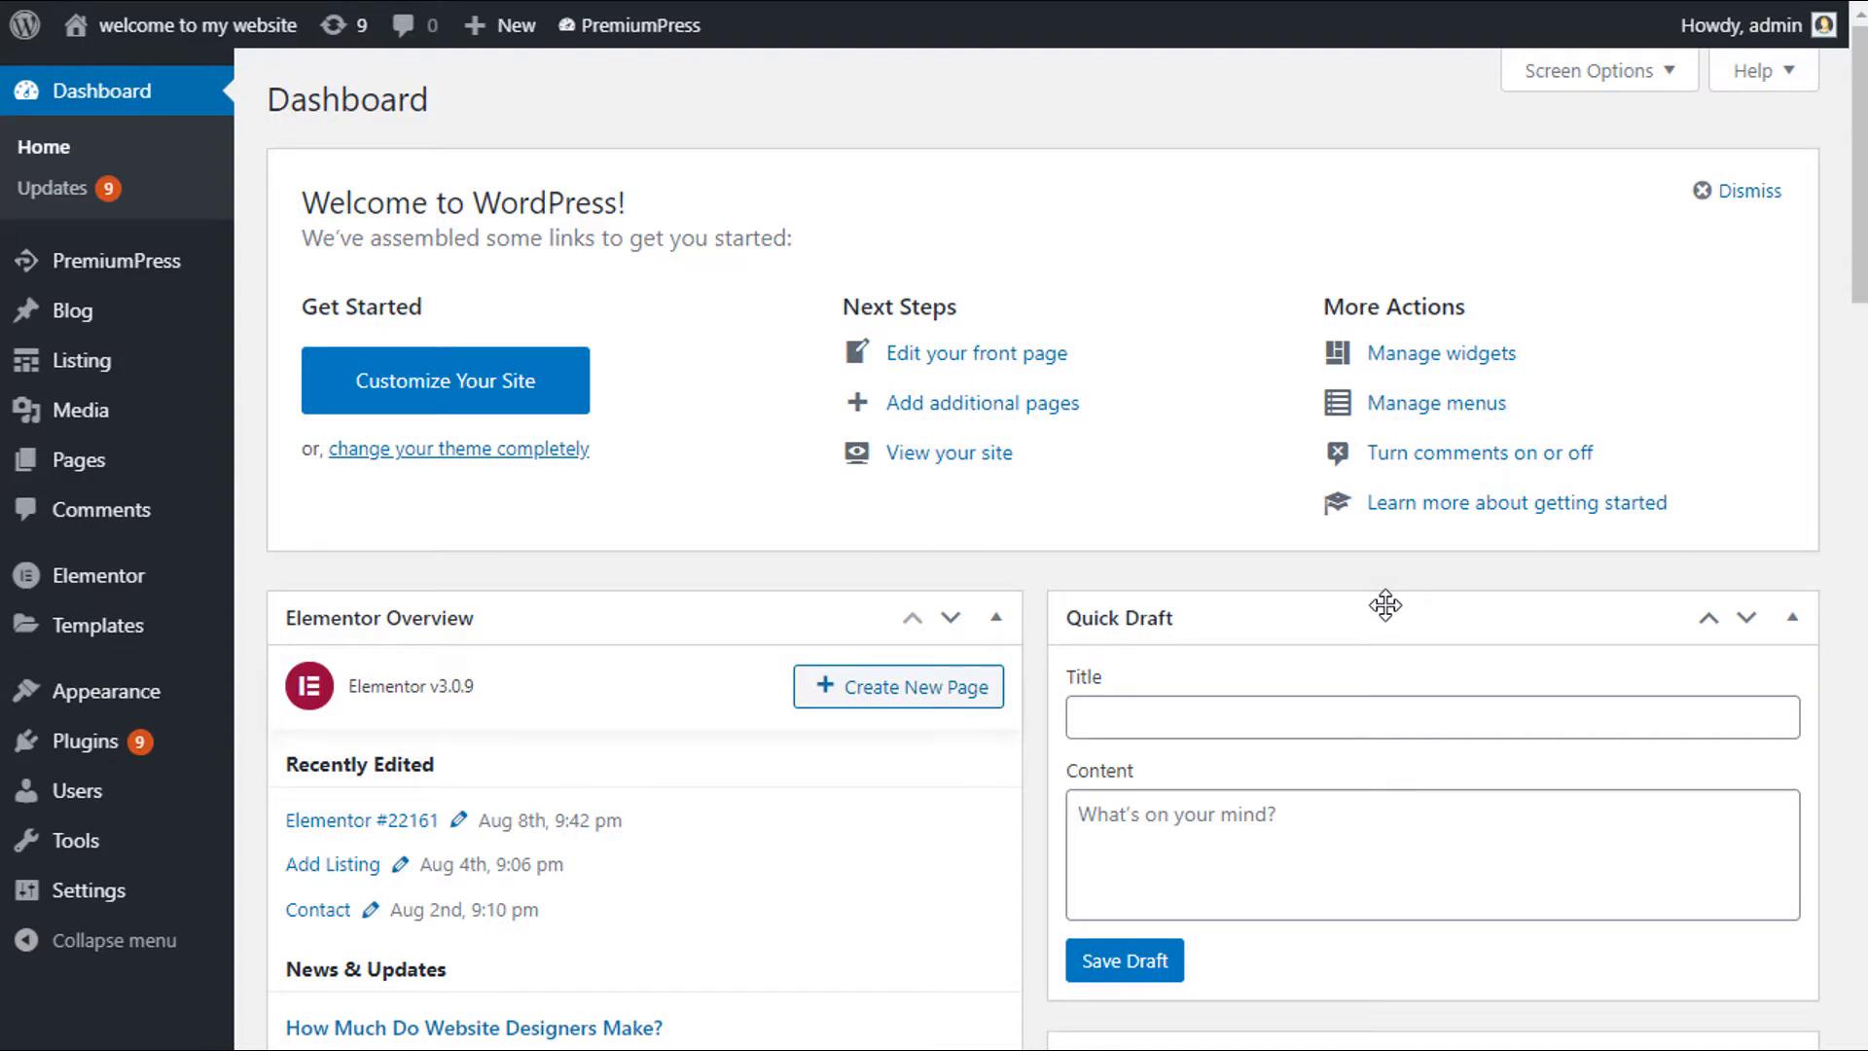
pyautogui.moveTo(381, 218)
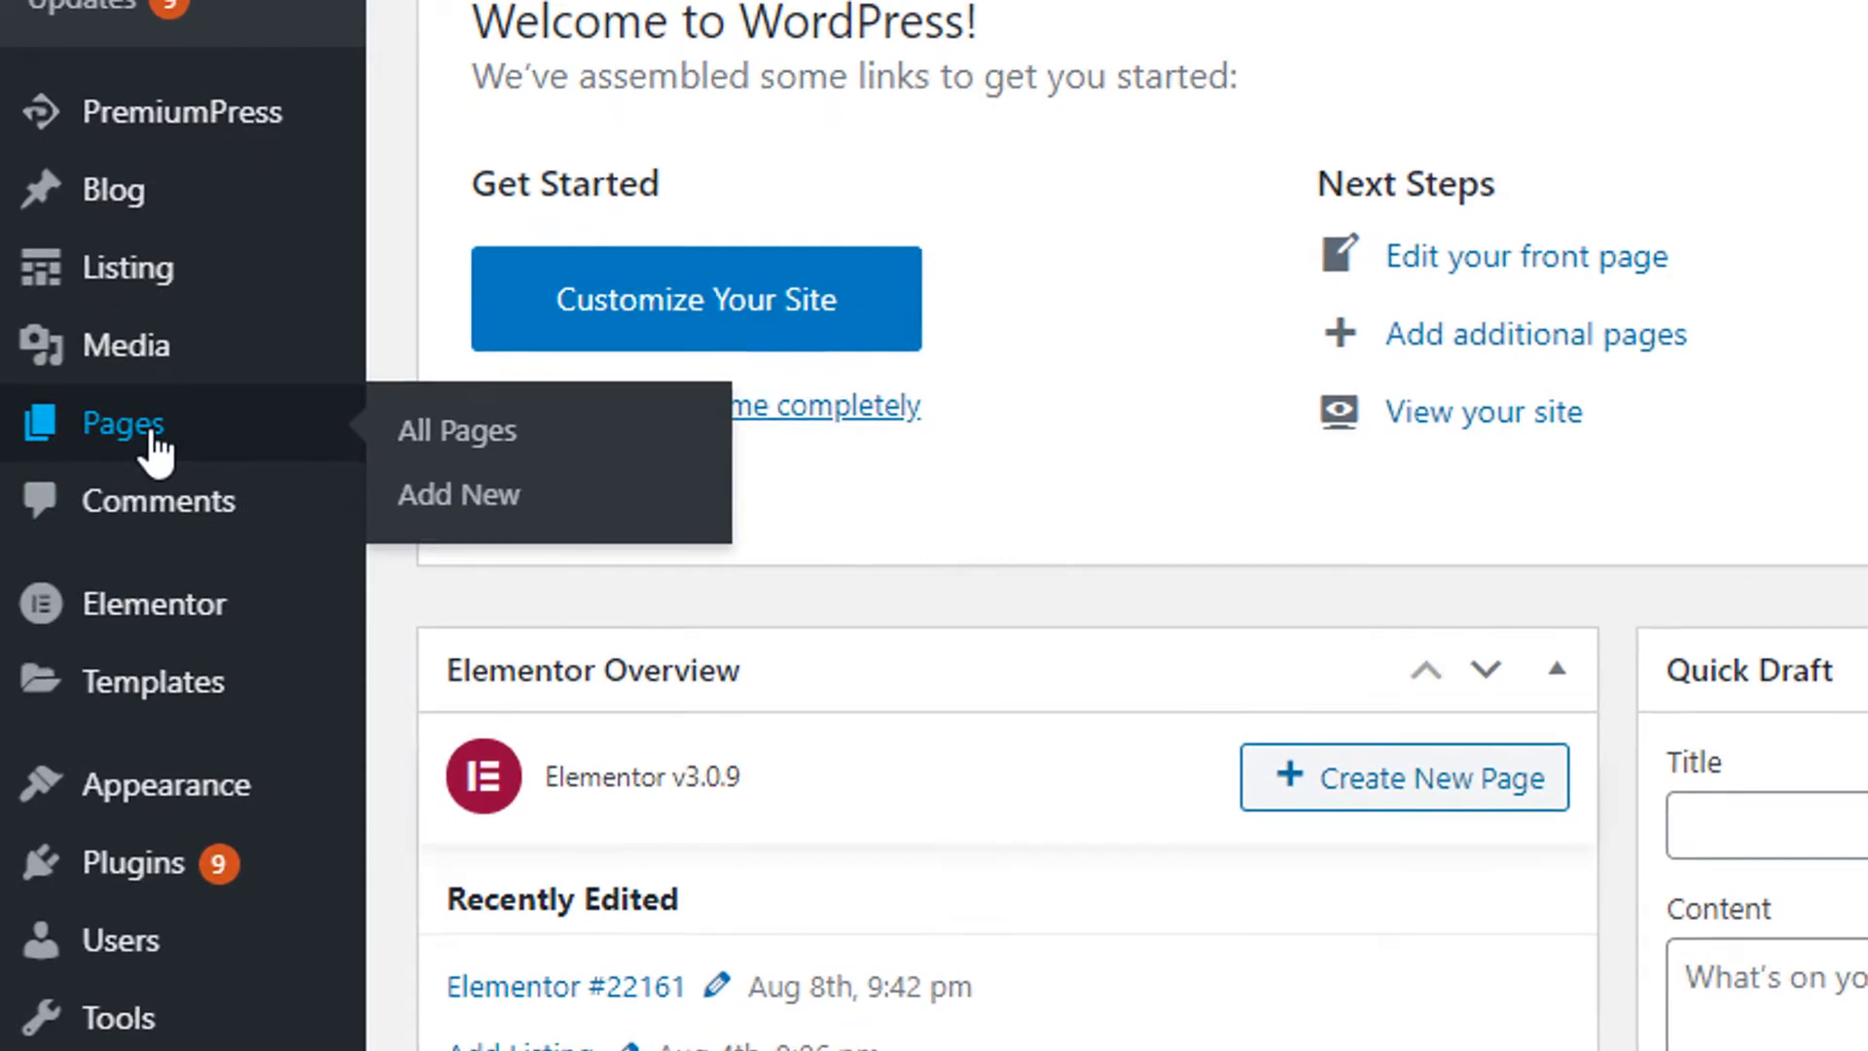
pyautogui.click(455, 430)
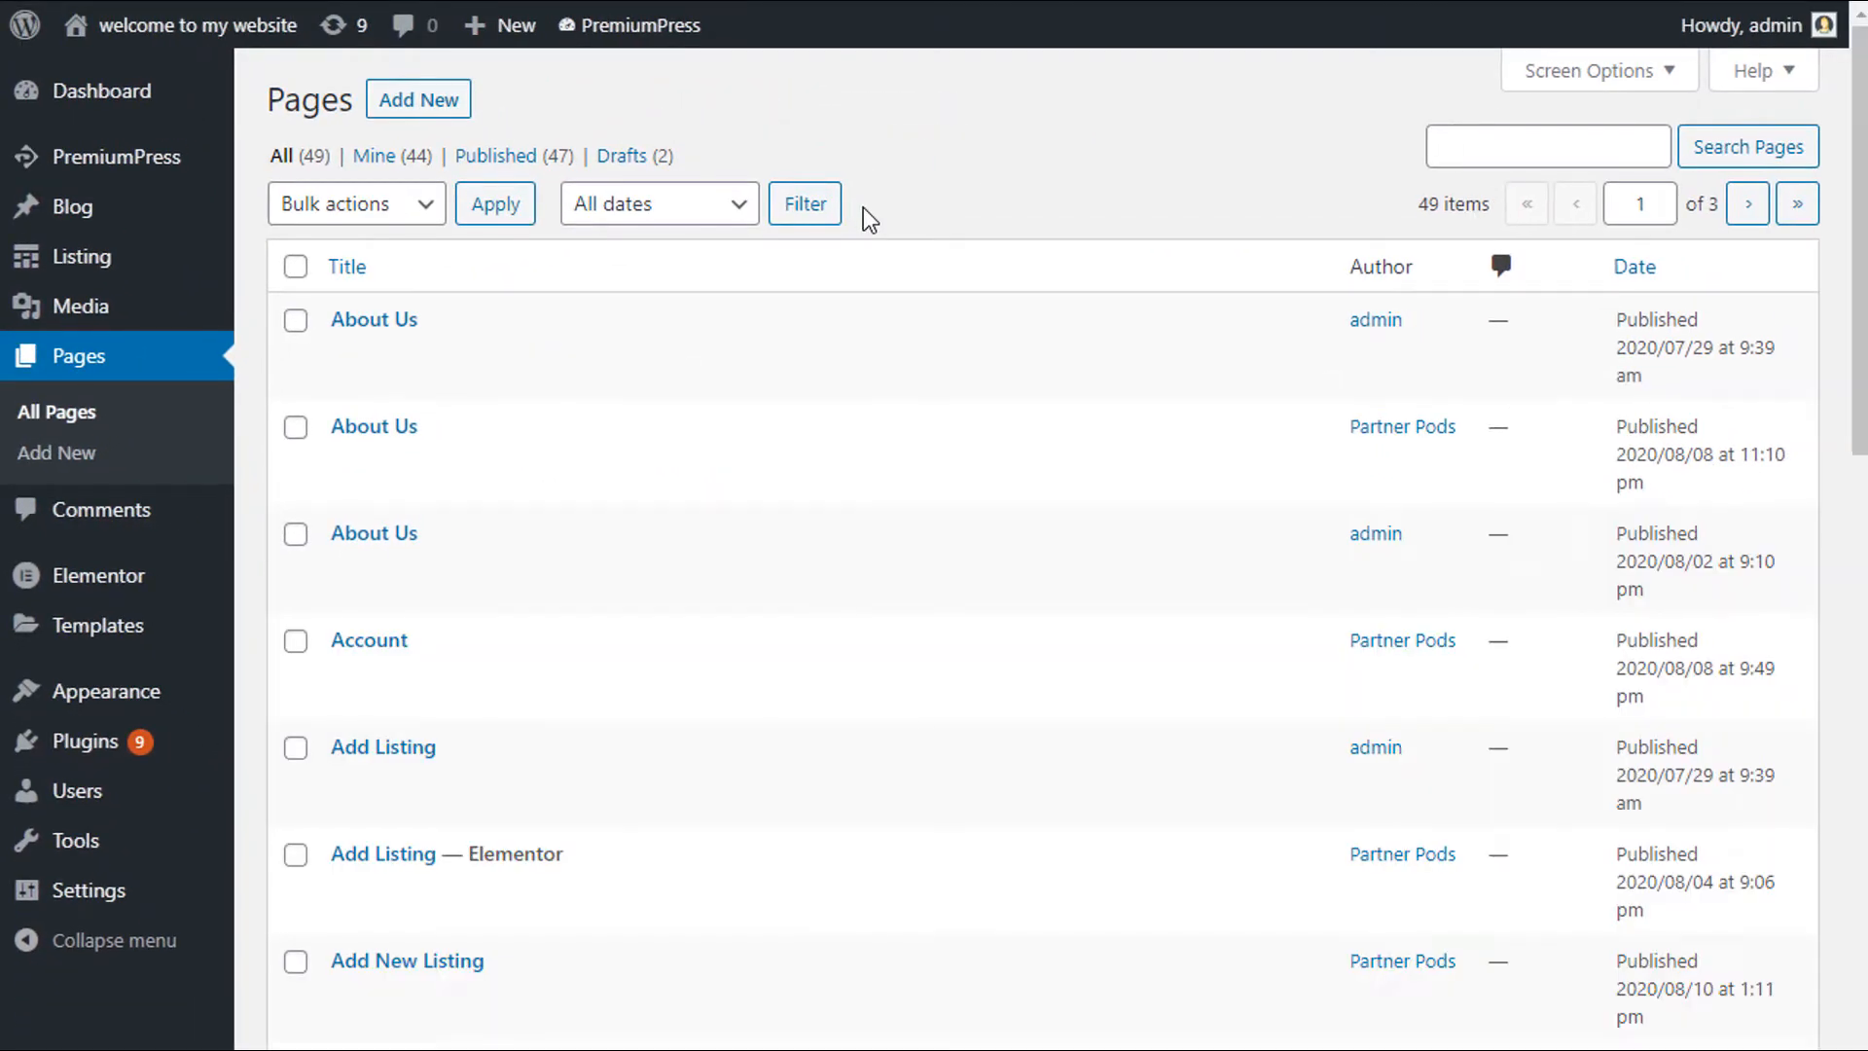
pyautogui.moveTo(868, 186)
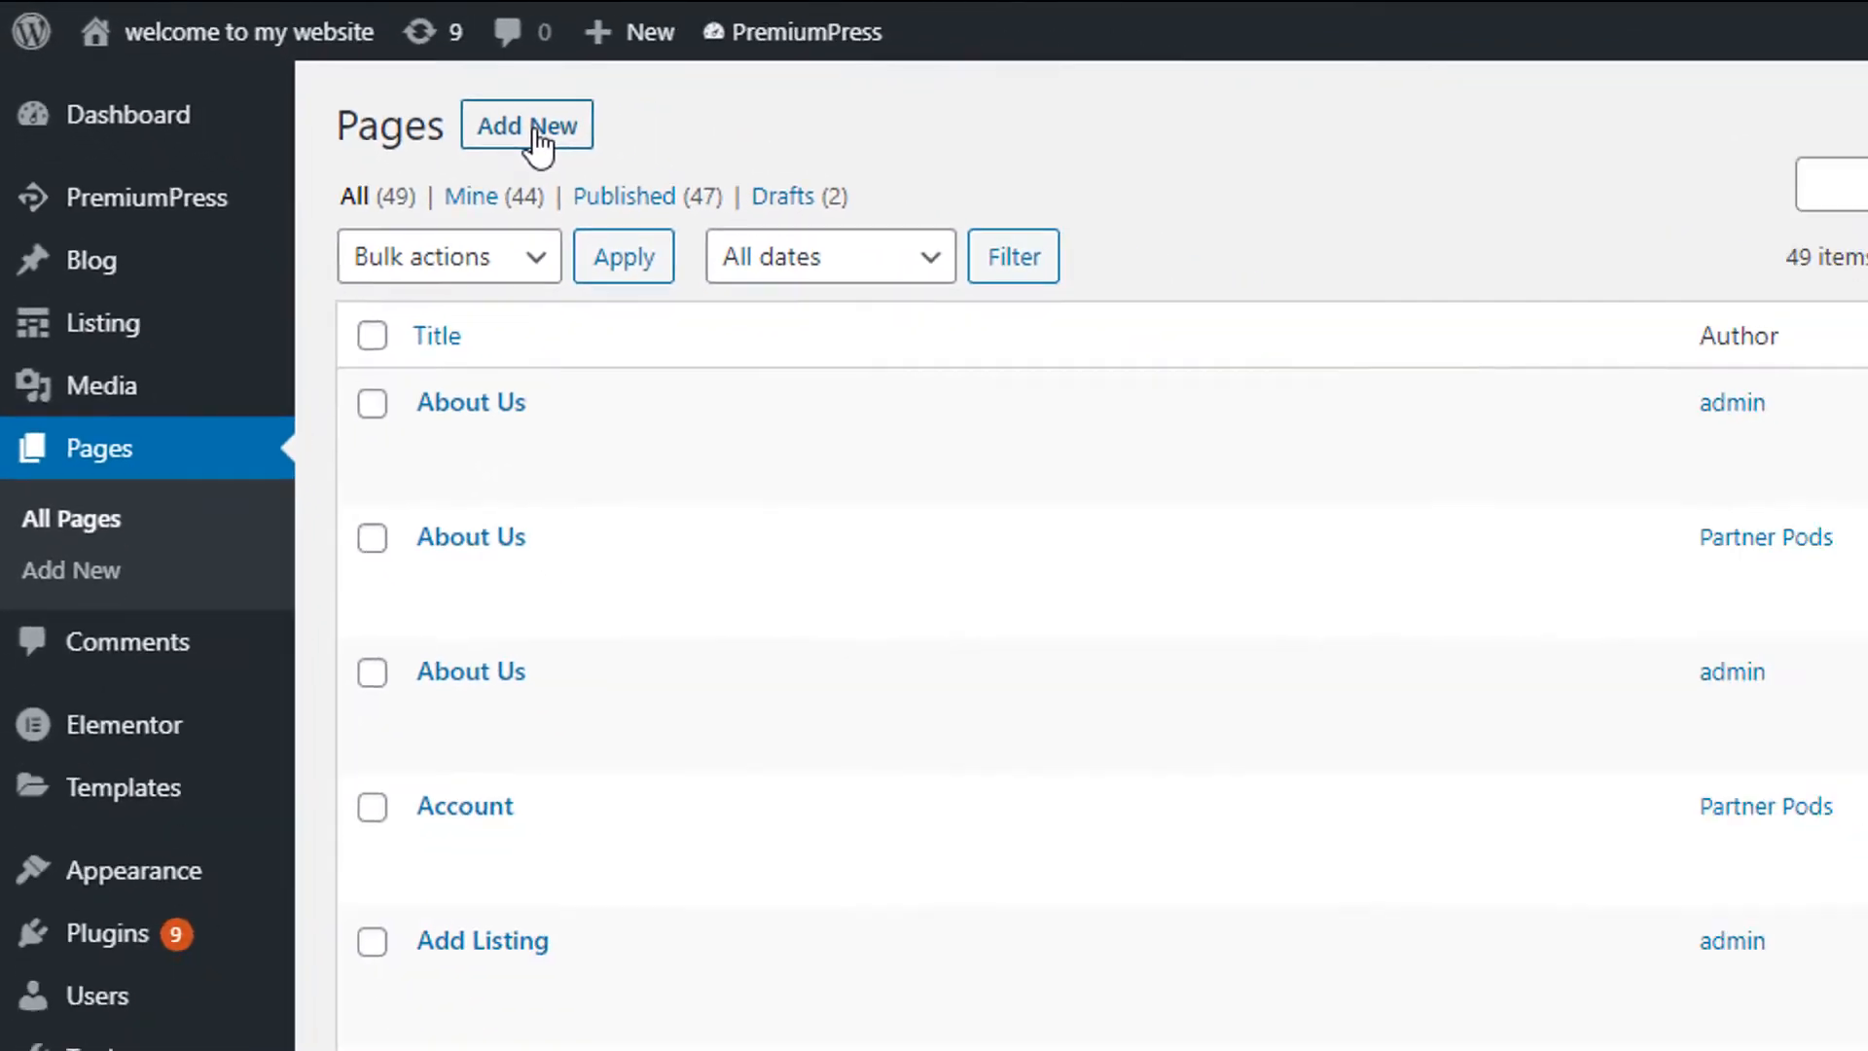
# Start a new page titled 'add listing' and choose the [PAGE - ADD LISTING] template
pyautogui.click(525, 125)
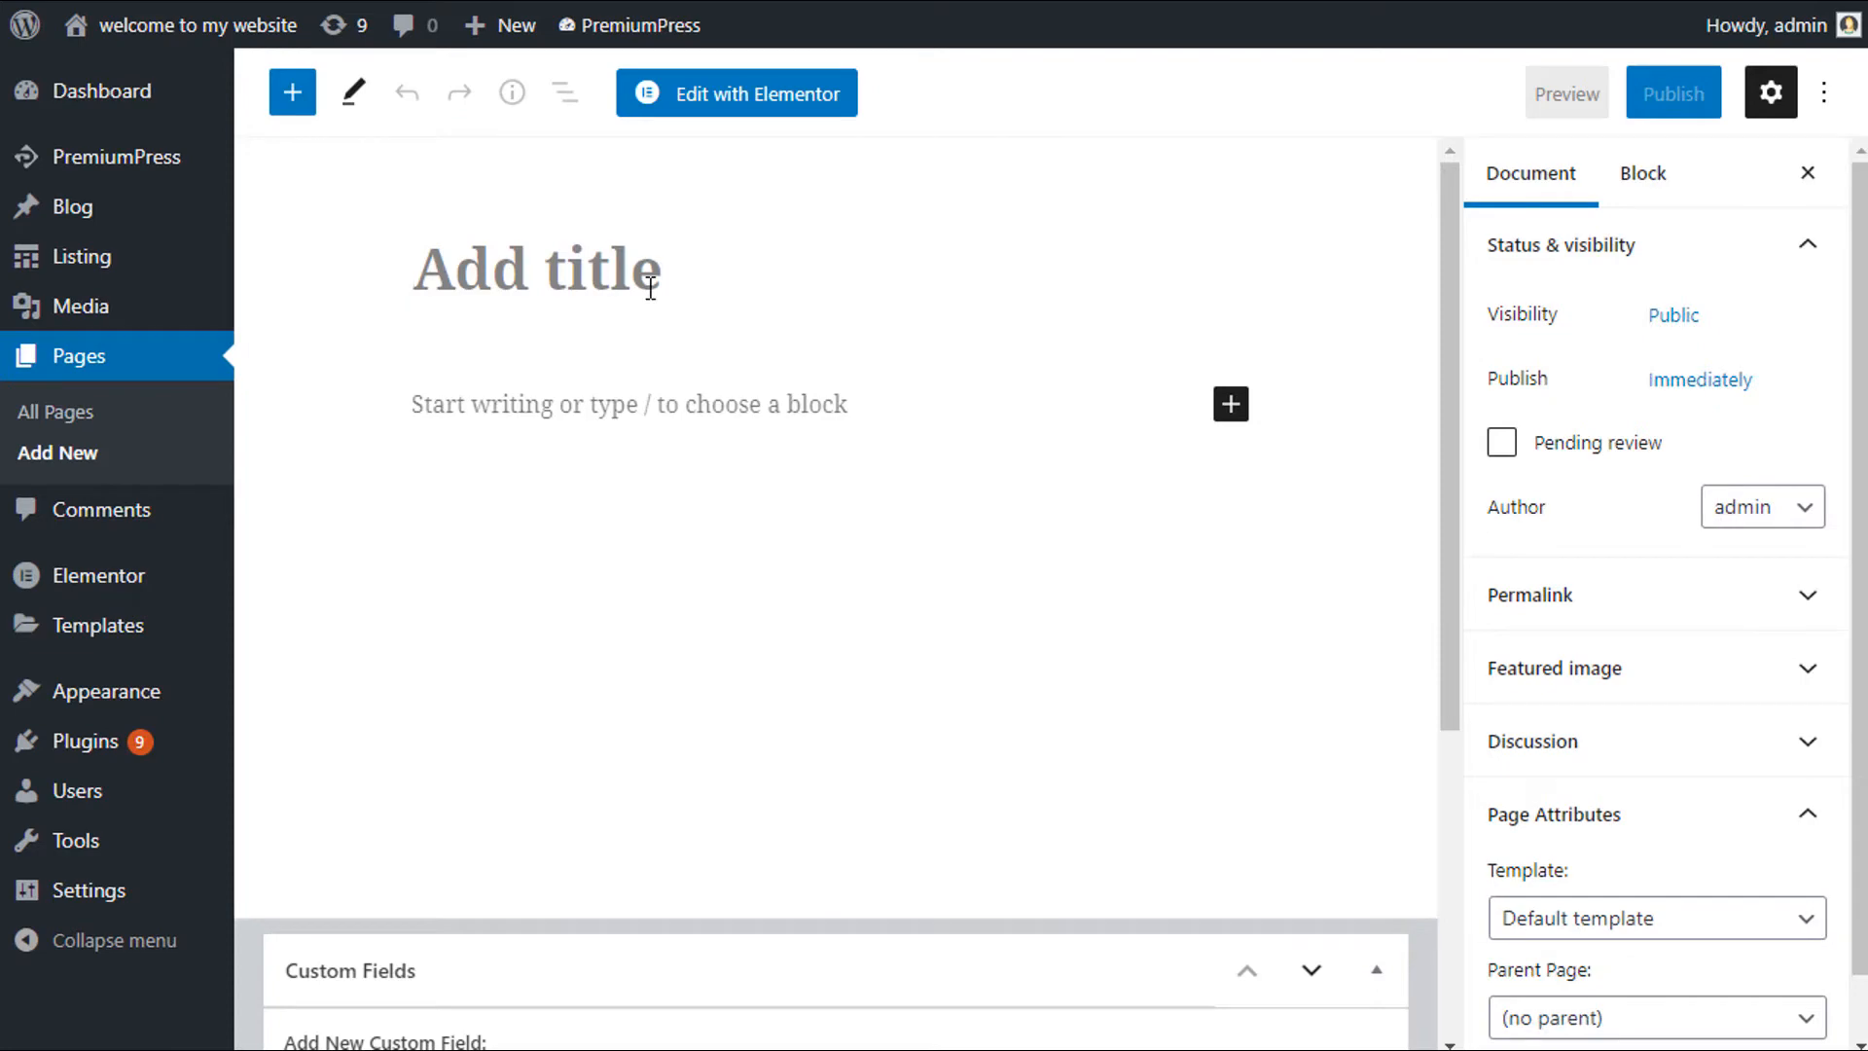
pyautogui.write('add listing')
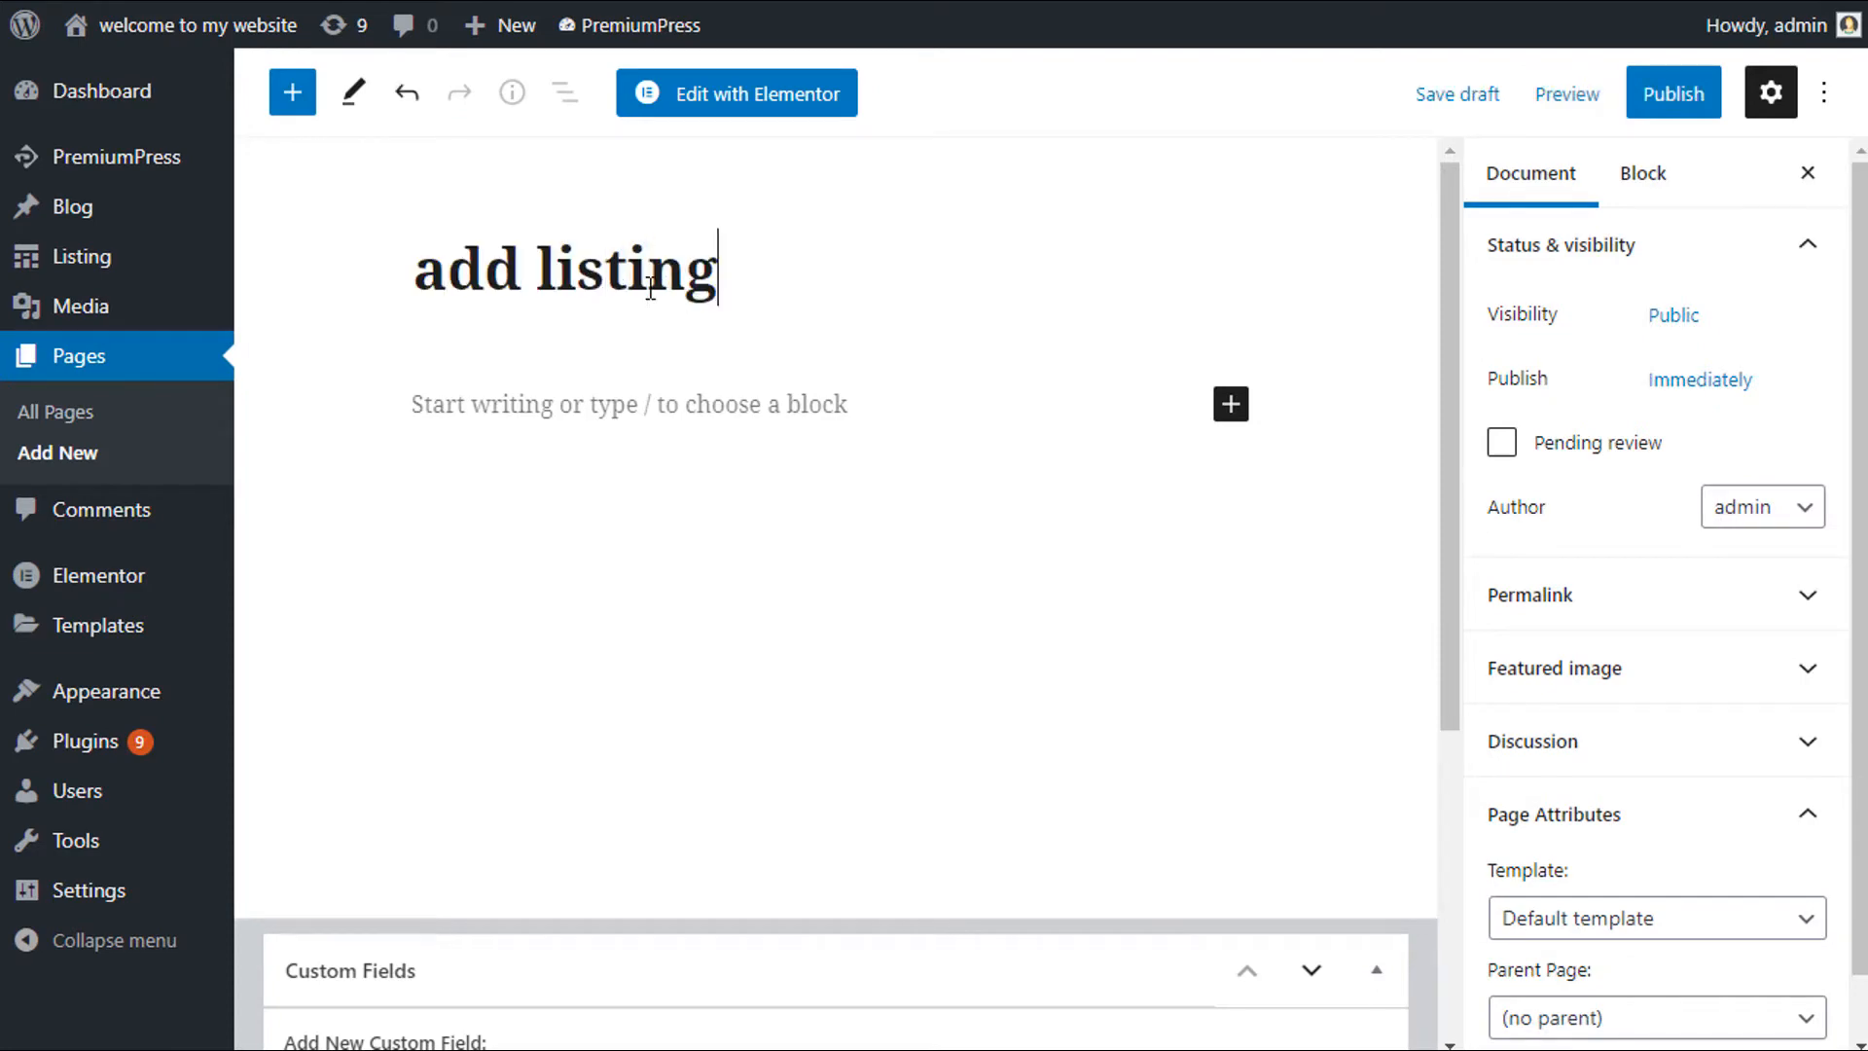
pyautogui.scroll(-3)
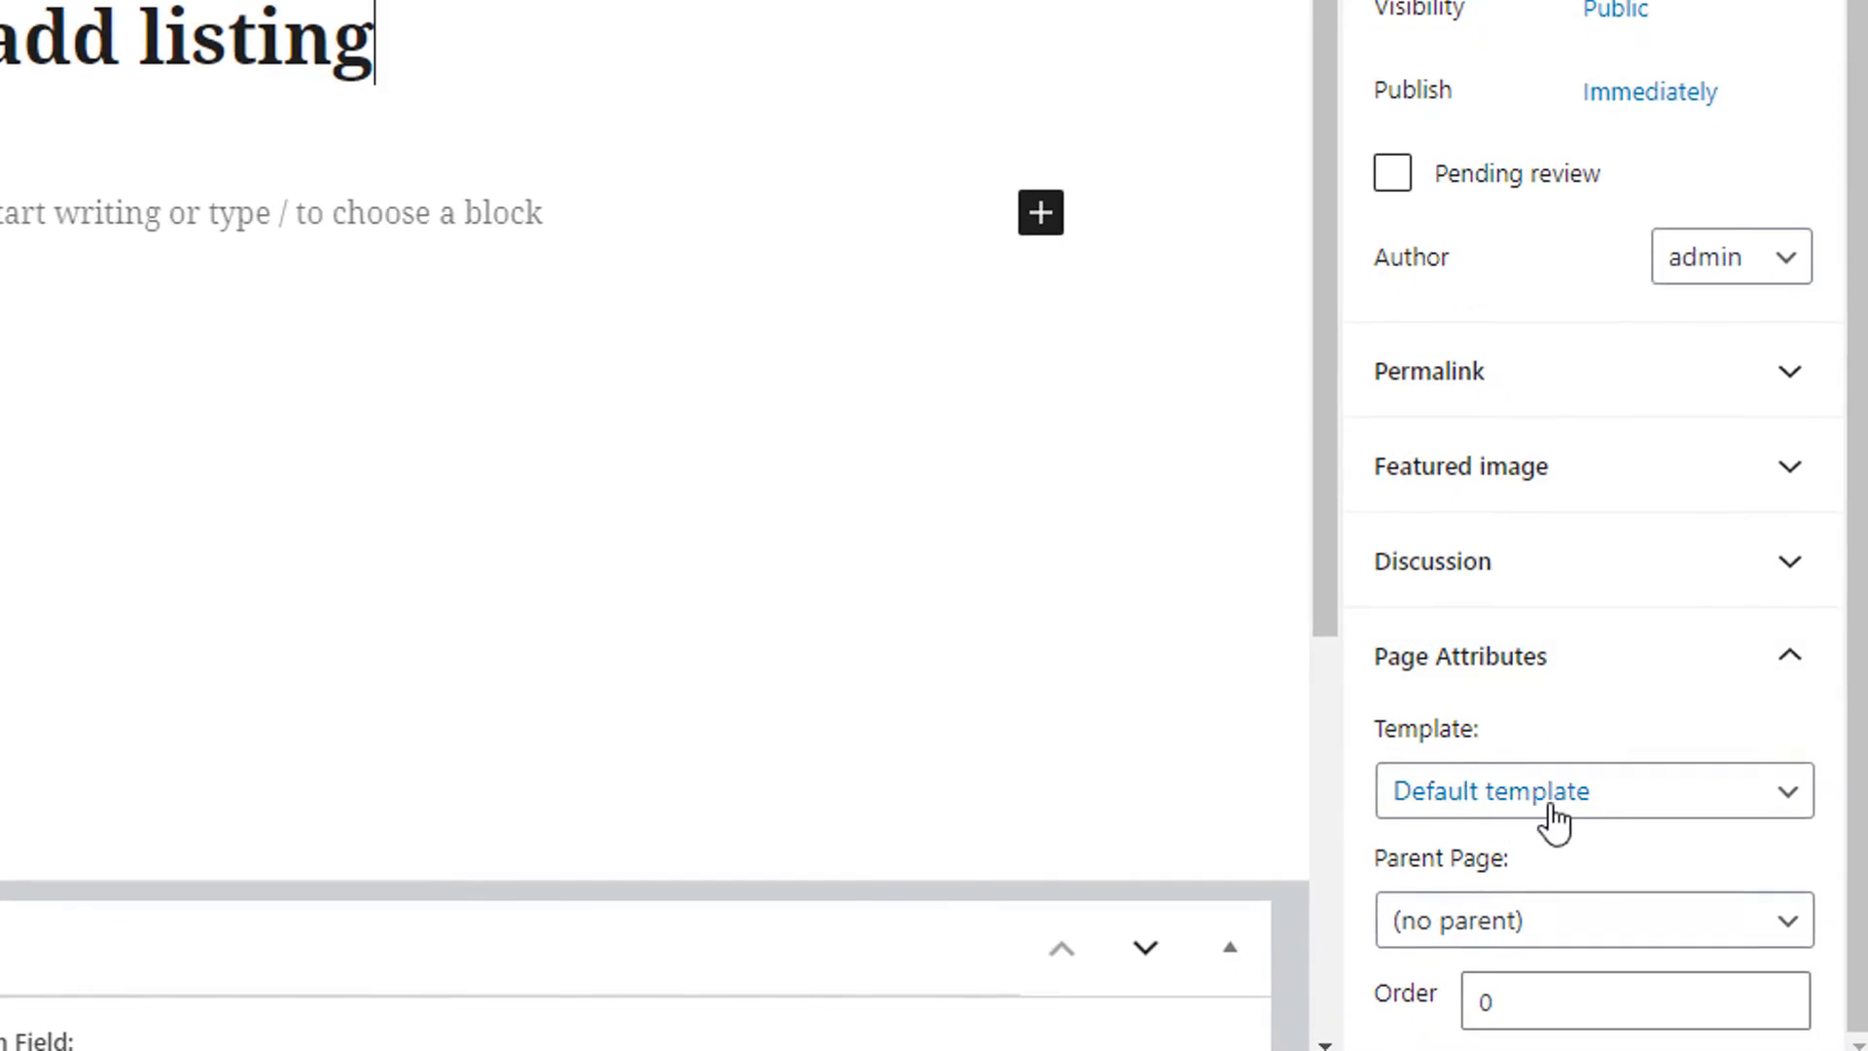
pyautogui.click(1594, 790)
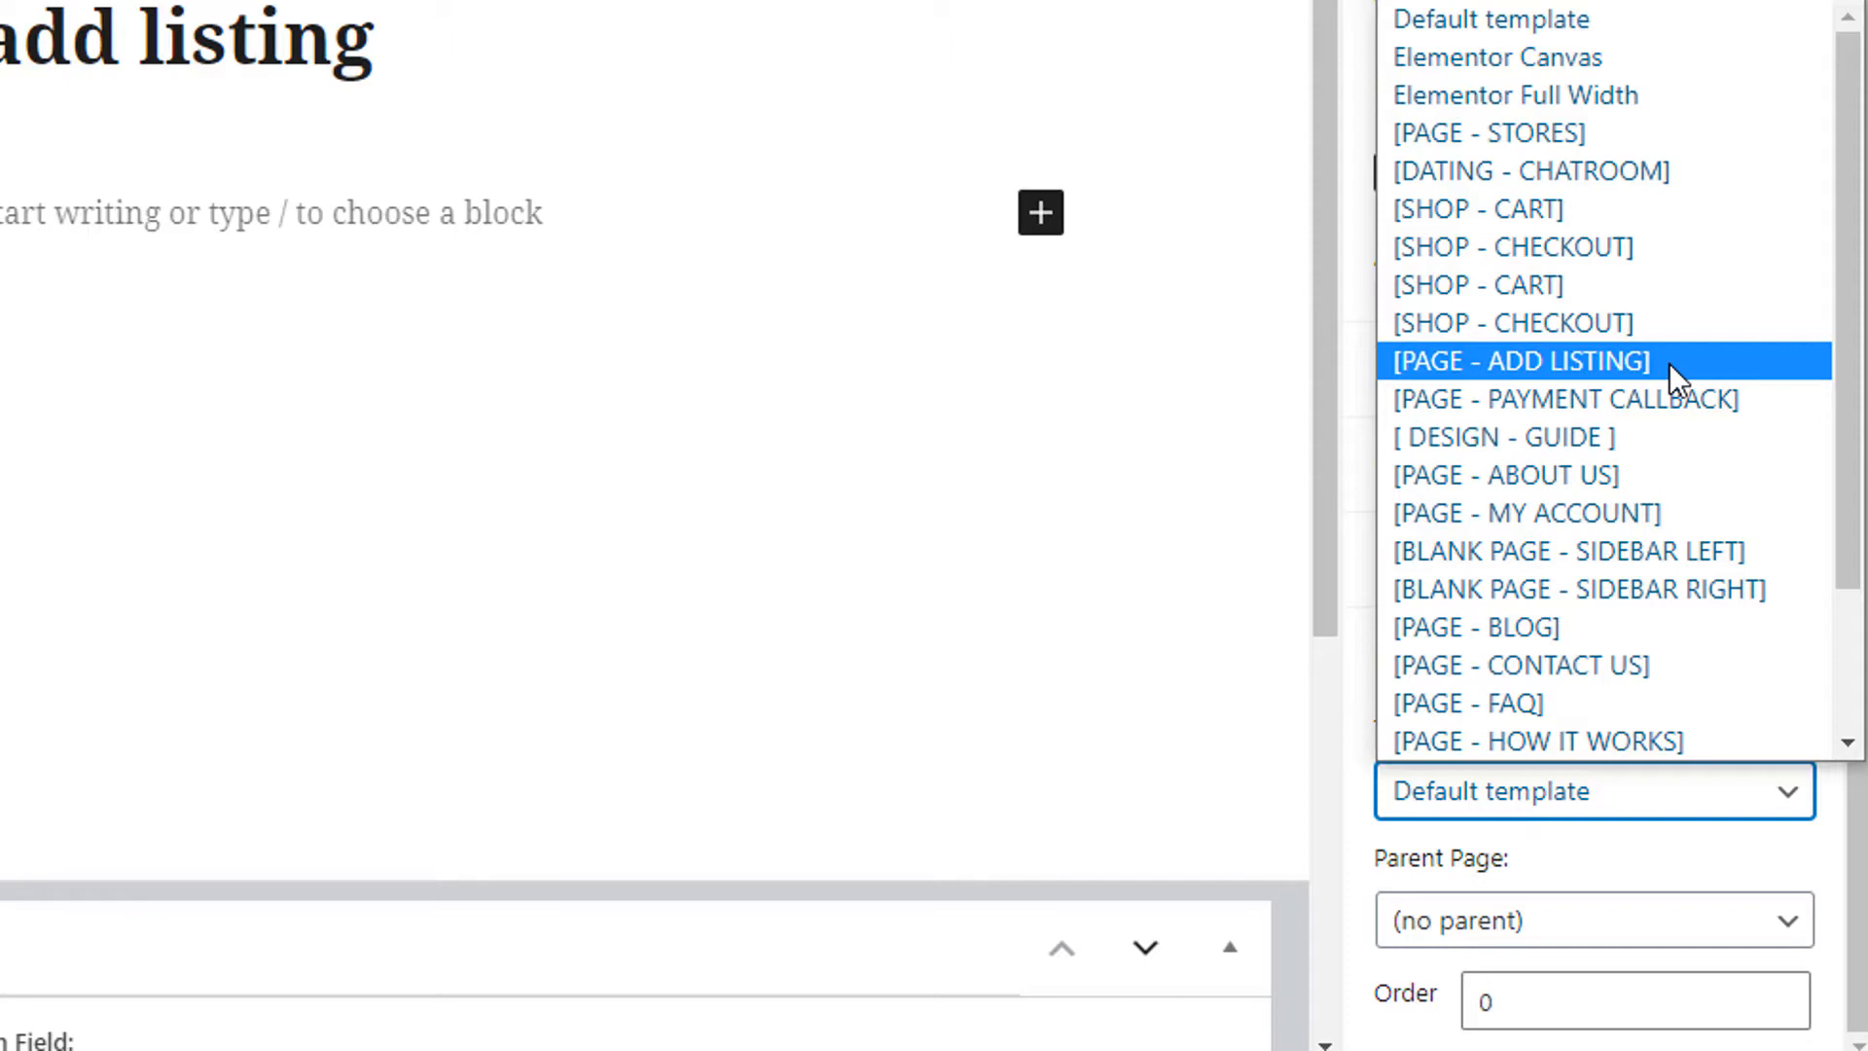
pyautogui.click(1518, 362)
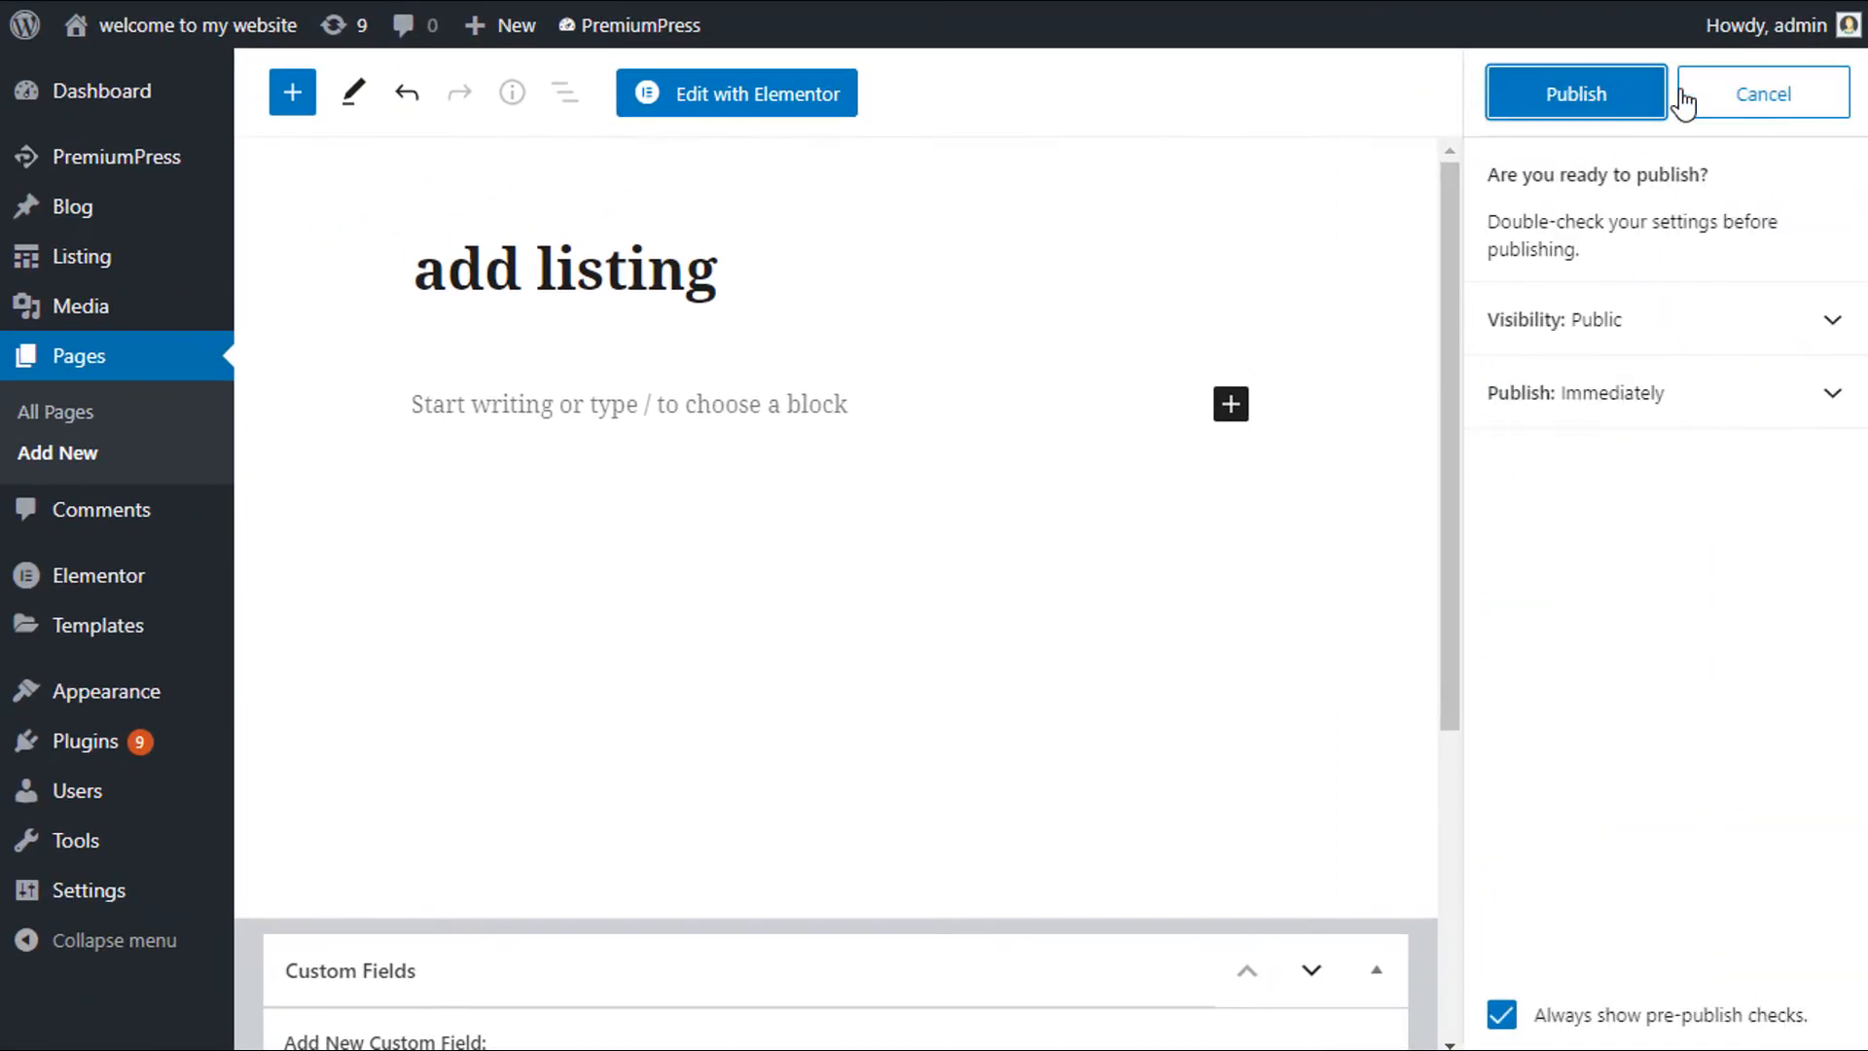
# Publish the page, view it on the live site and choose a listing package
pyautogui.click(1574, 93)
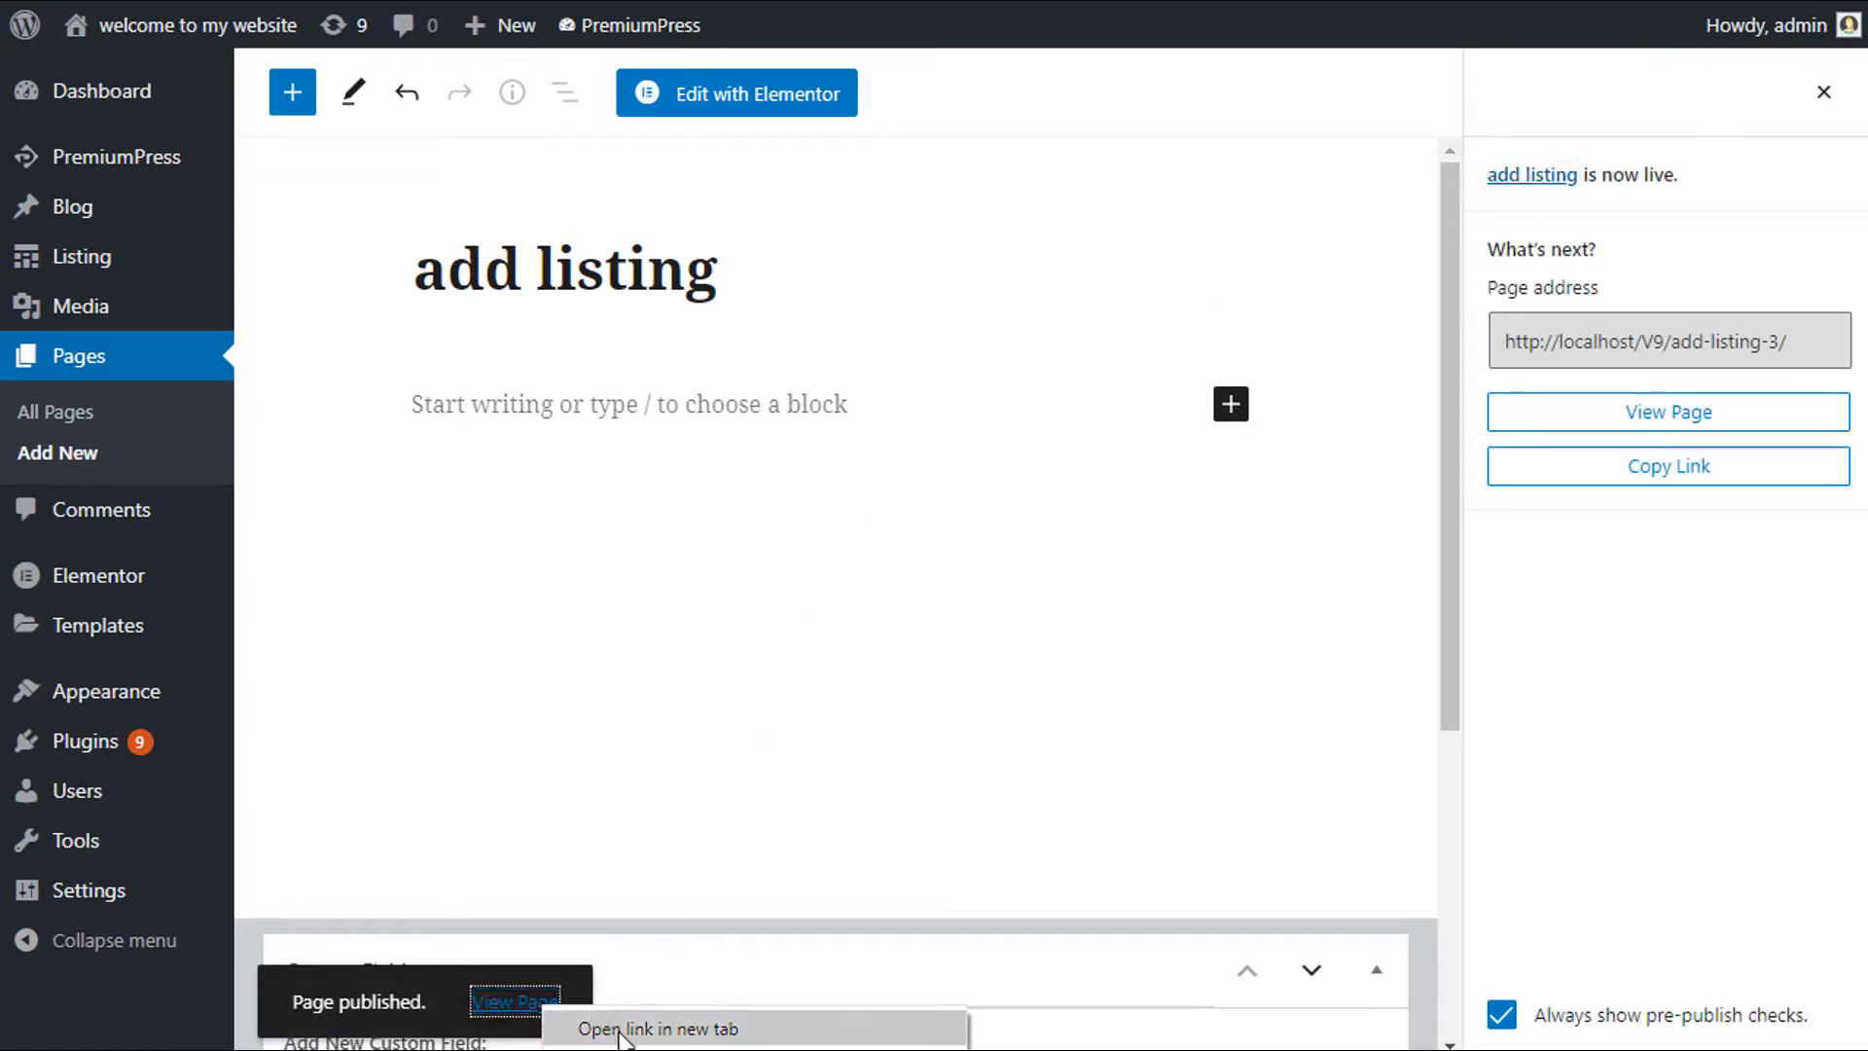
pyautogui.click(512, 1001)
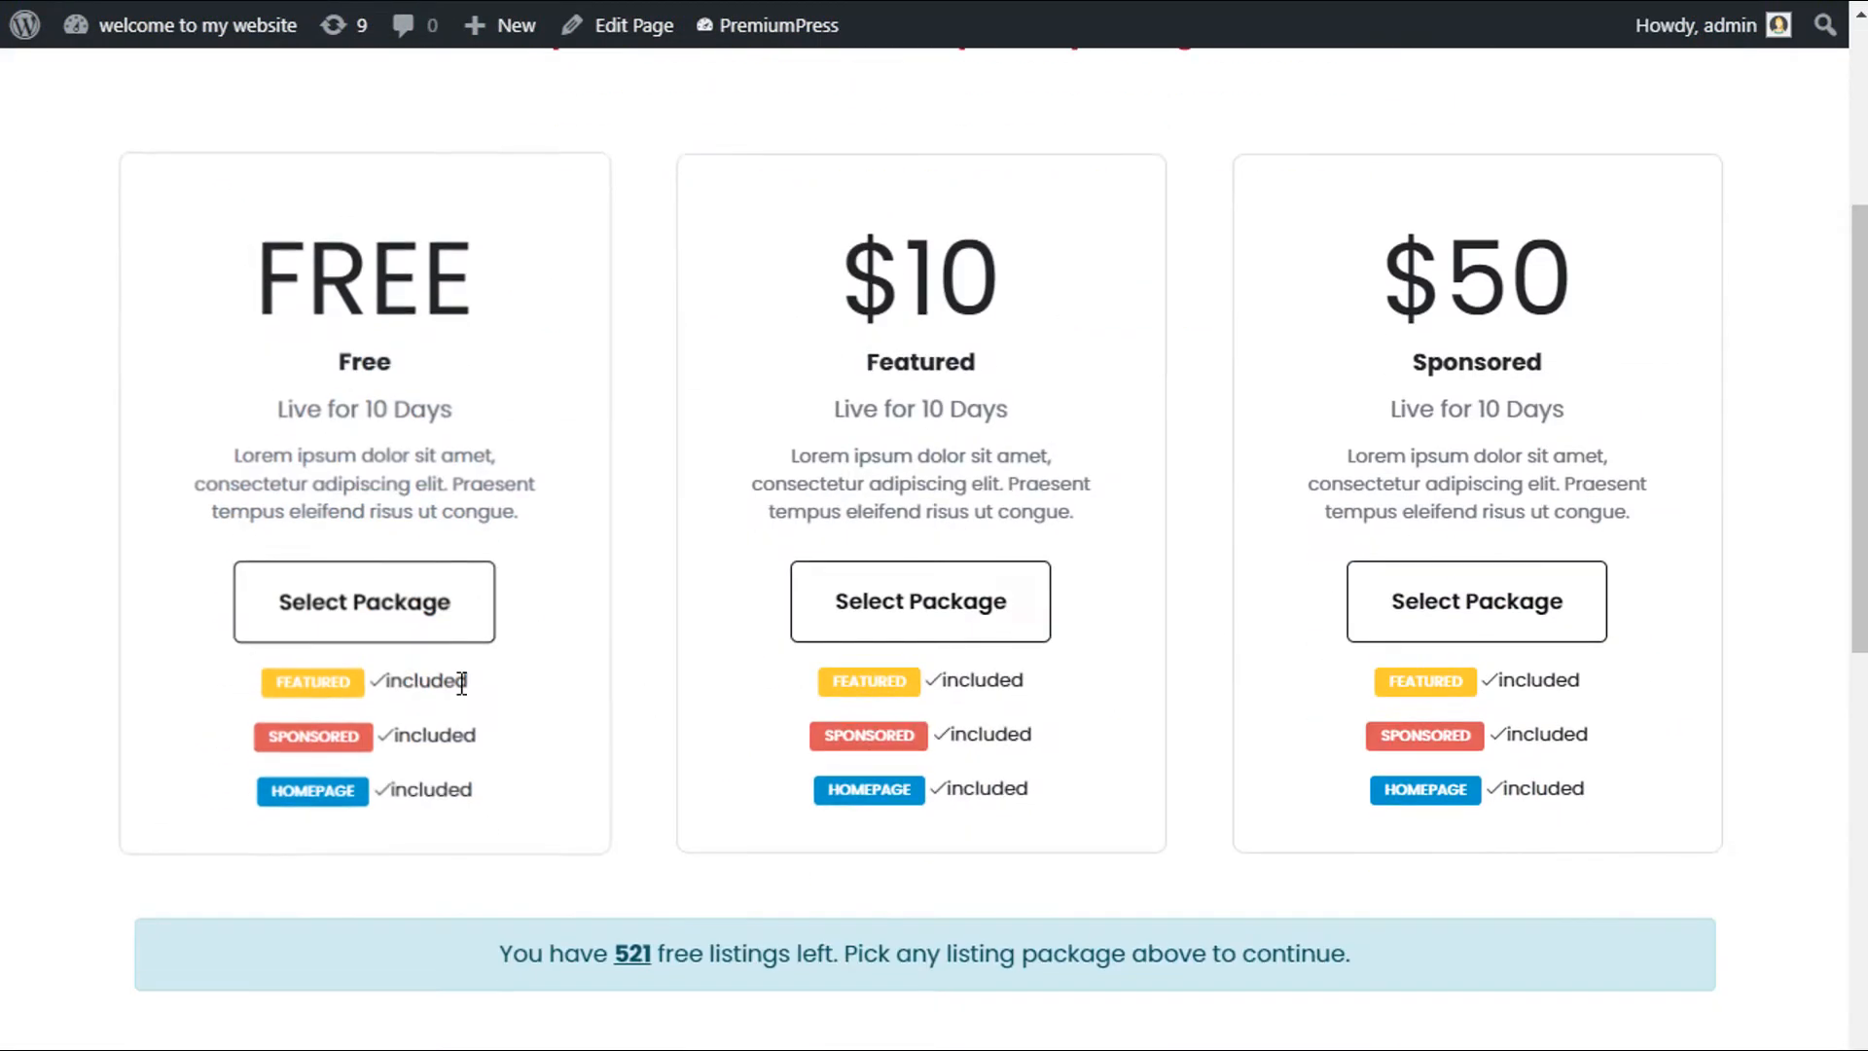
pyautogui.click(921, 602)
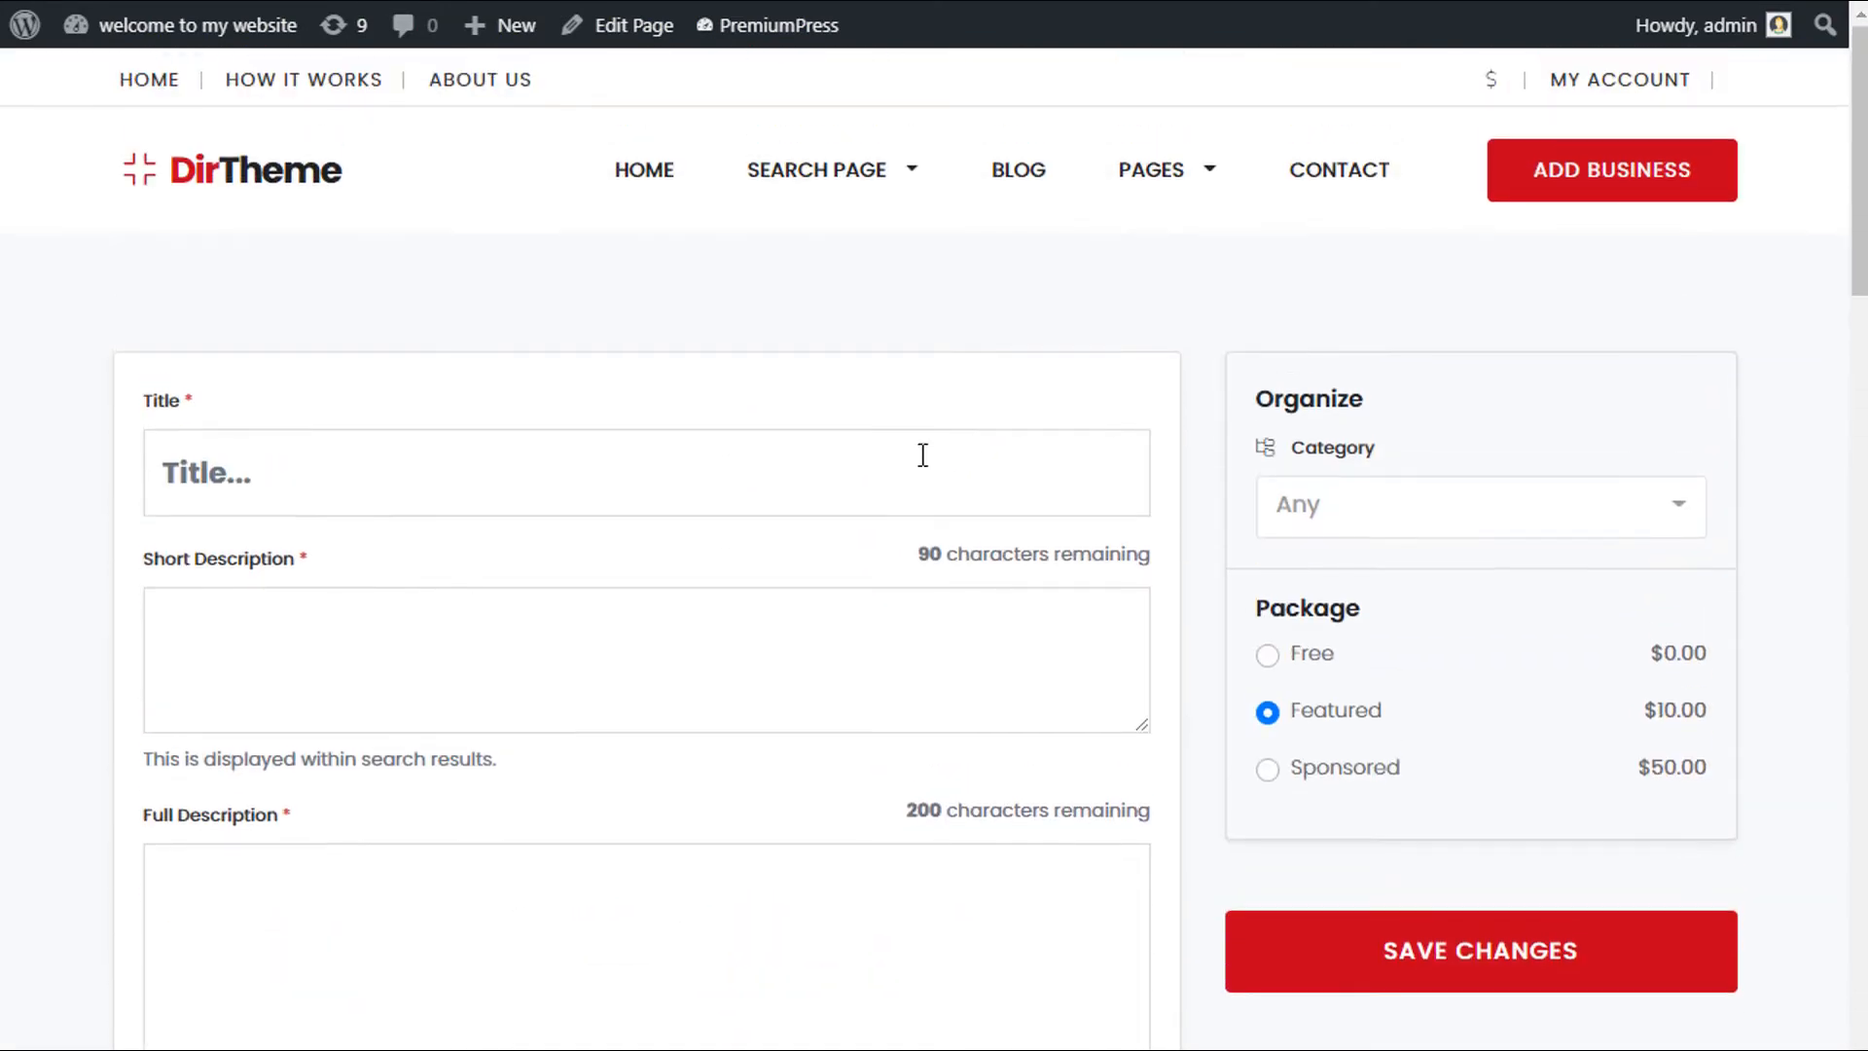
pyautogui.moveTo(1098, 650)
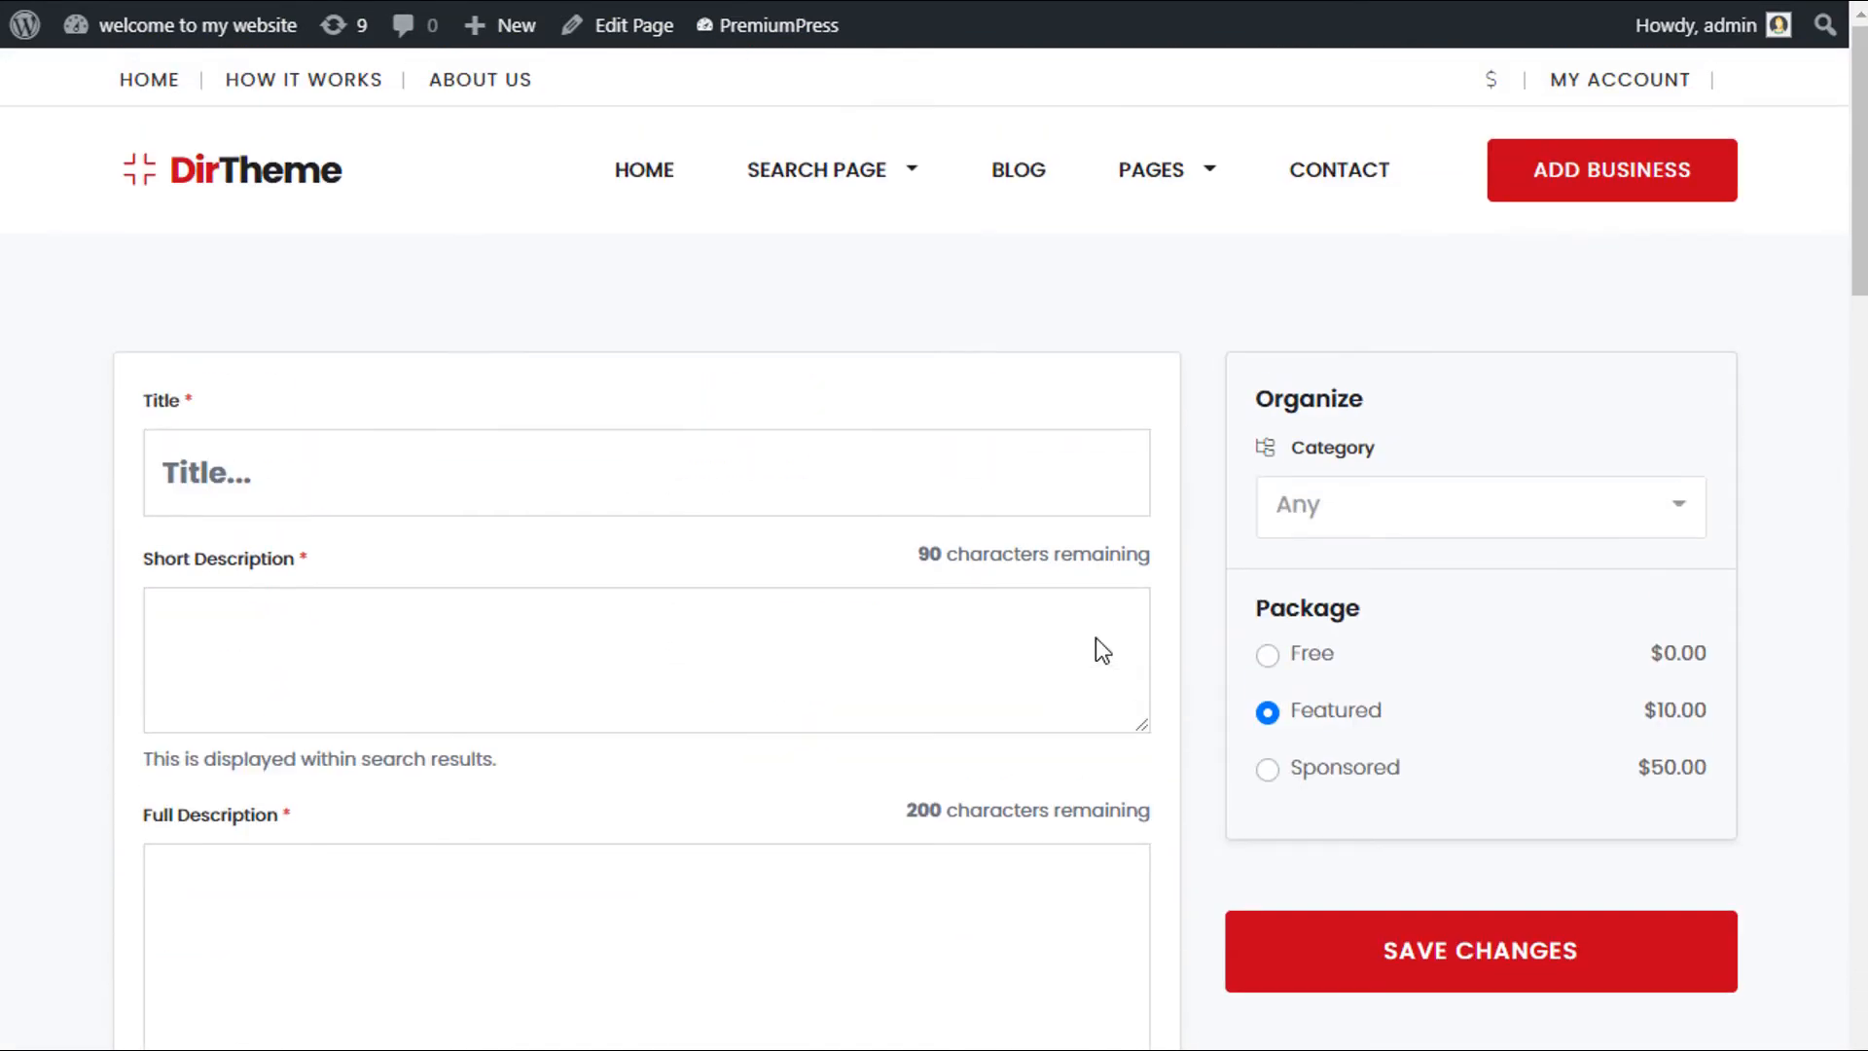
pyautogui.click(1150, 170)
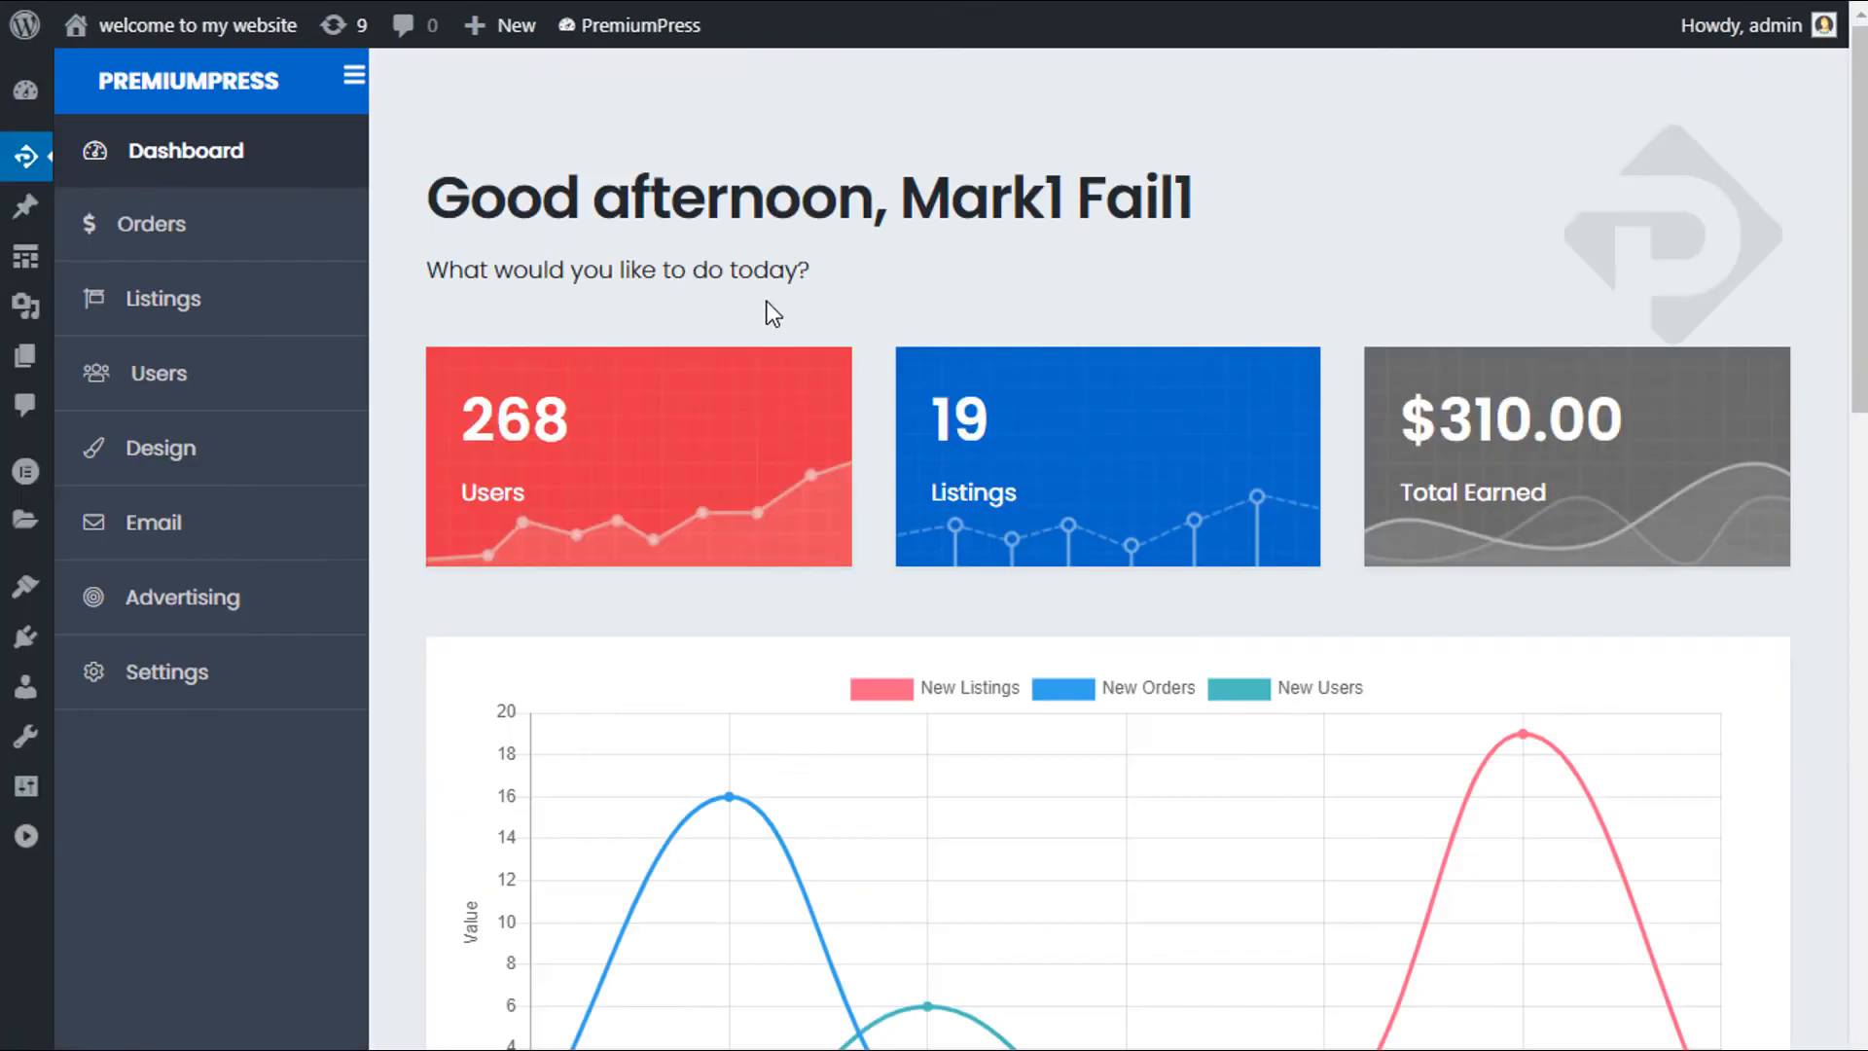
pyautogui.moveTo(173, 271)
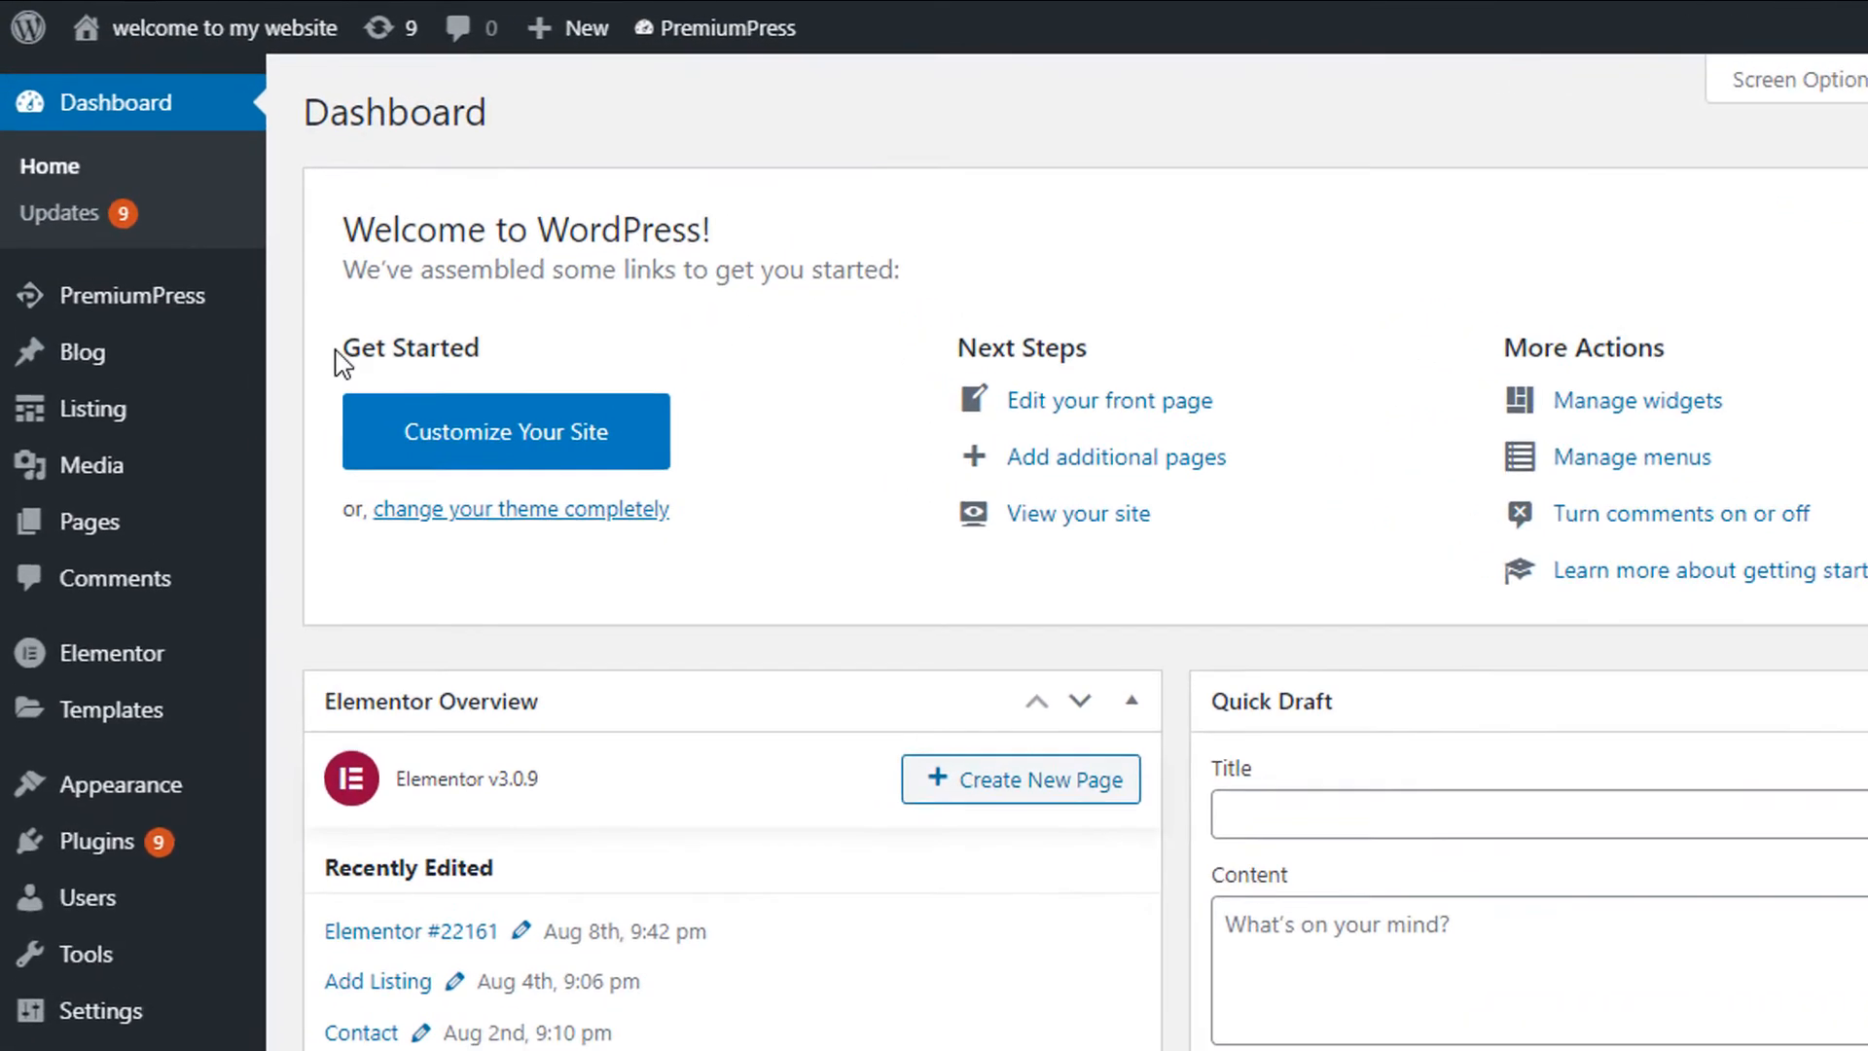
# Go to the PremiumPress dashboard and its Page Links settings
pyautogui.click(140, 294)
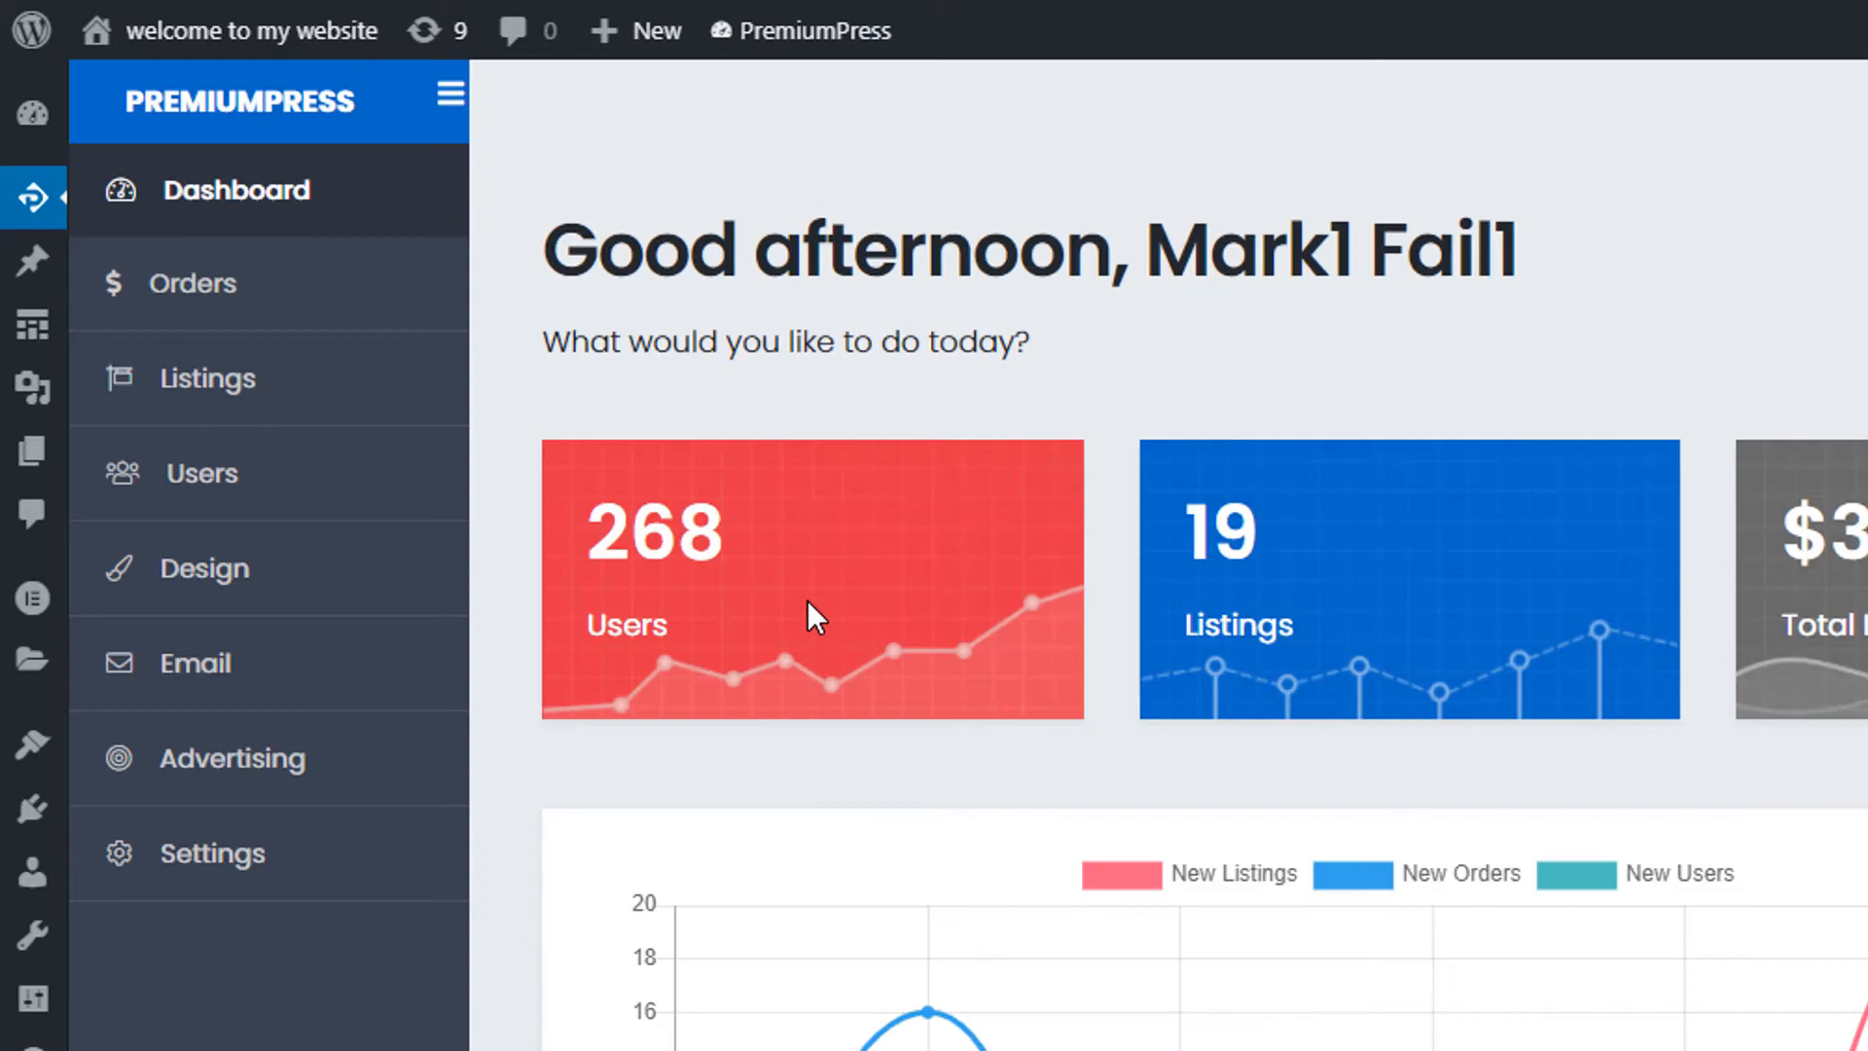
pyautogui.click(210, 852)
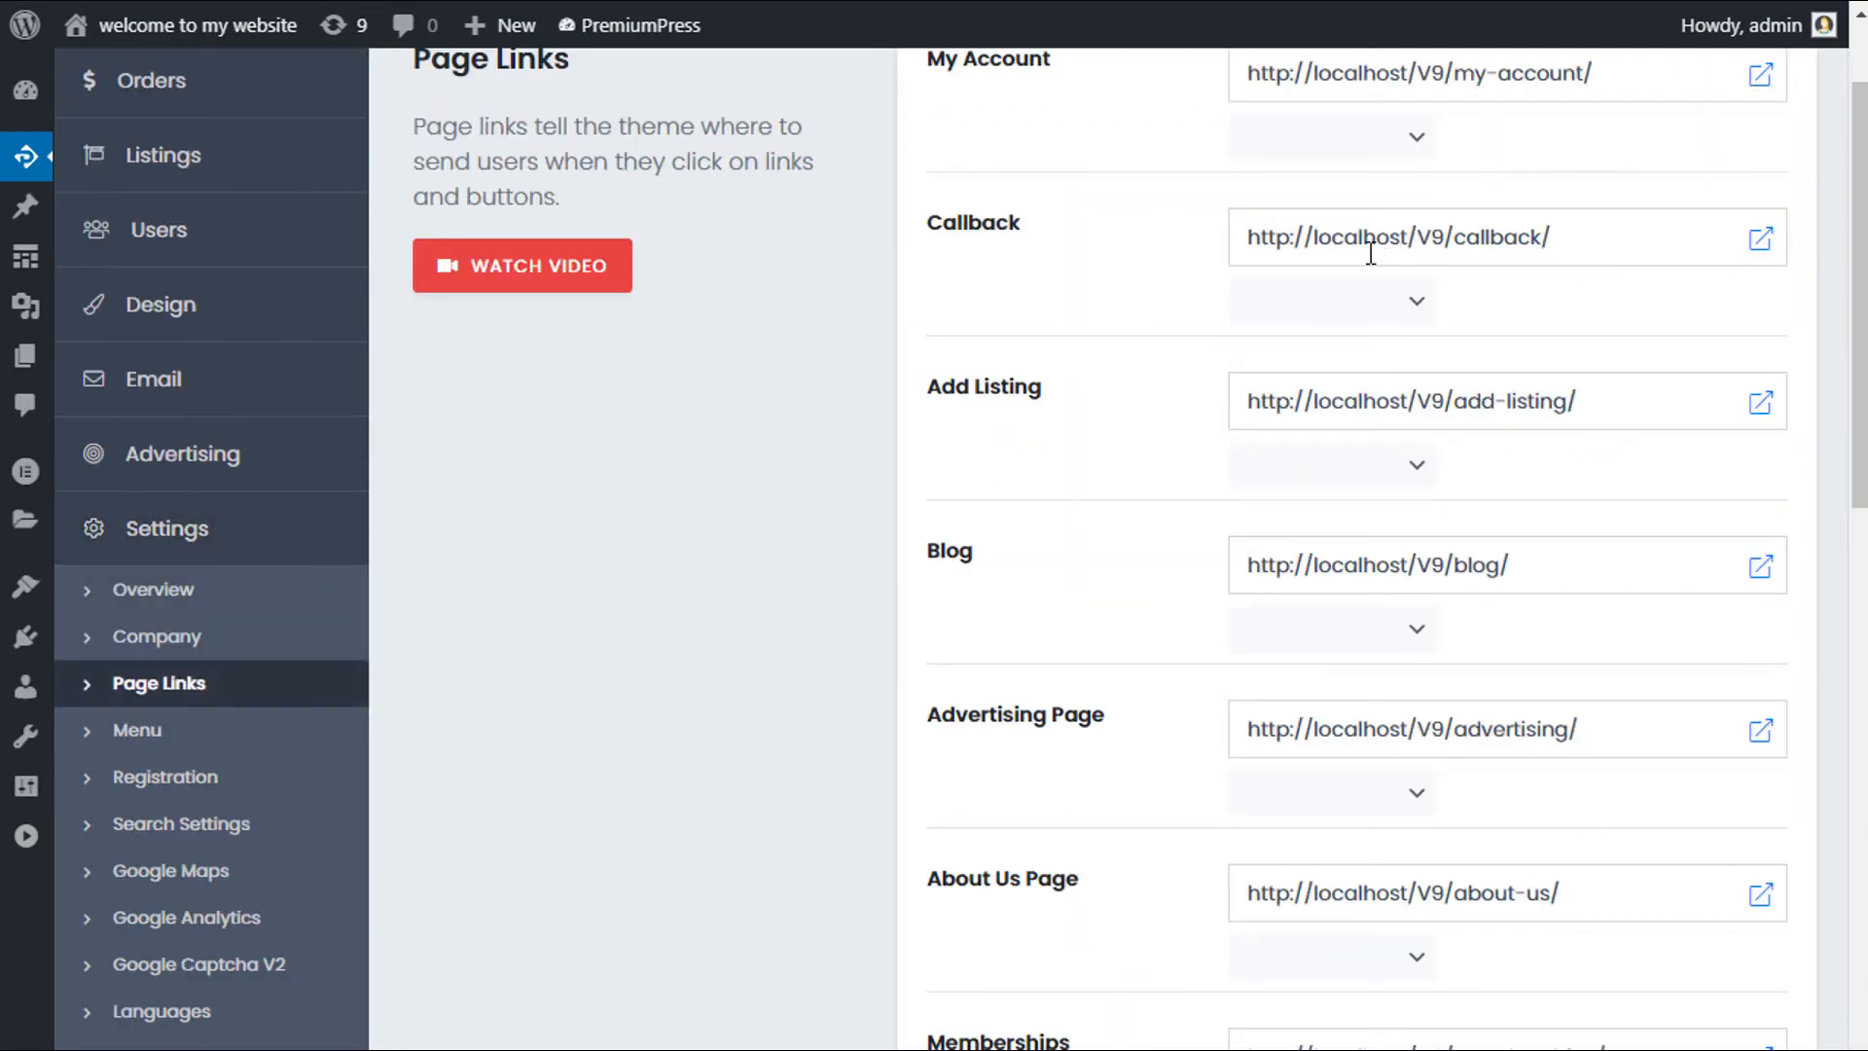
# Assign the Add New Listing page as the Add Listing link and save the settings
pyautogui.scroll(3)
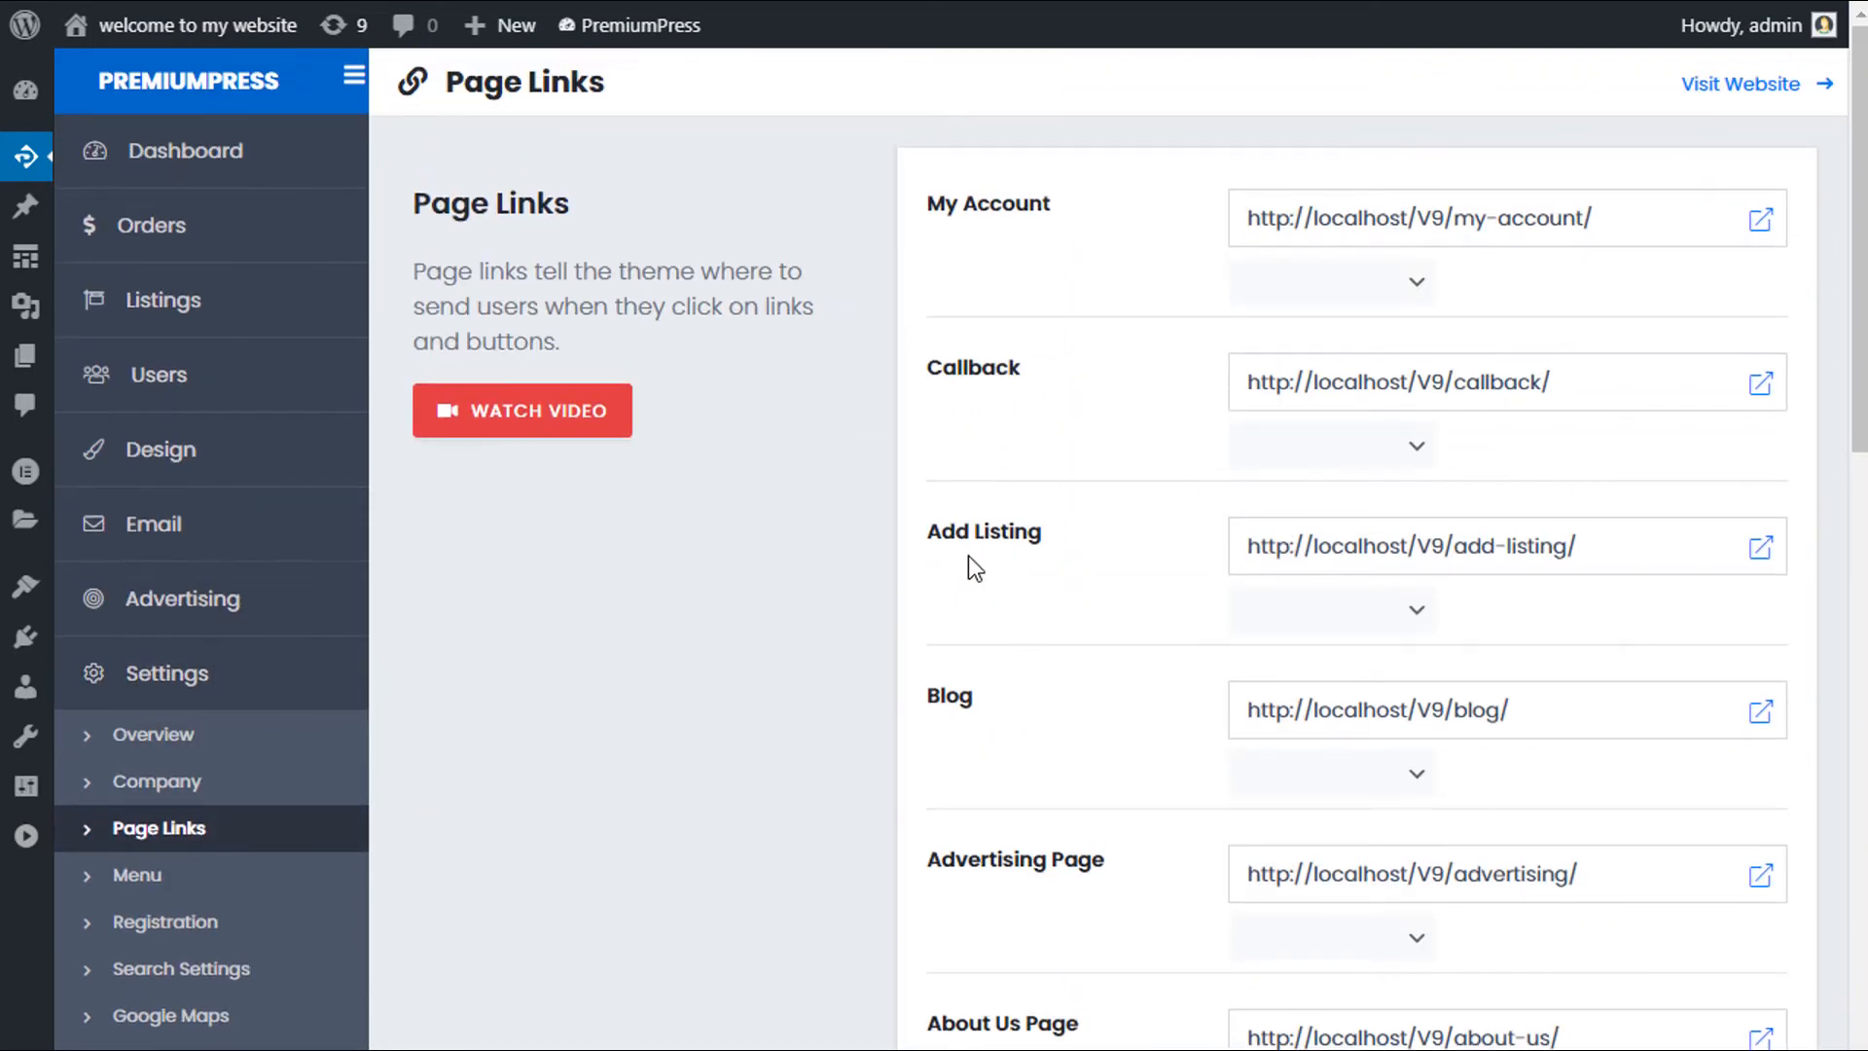
pyautogui.scroll(-3)
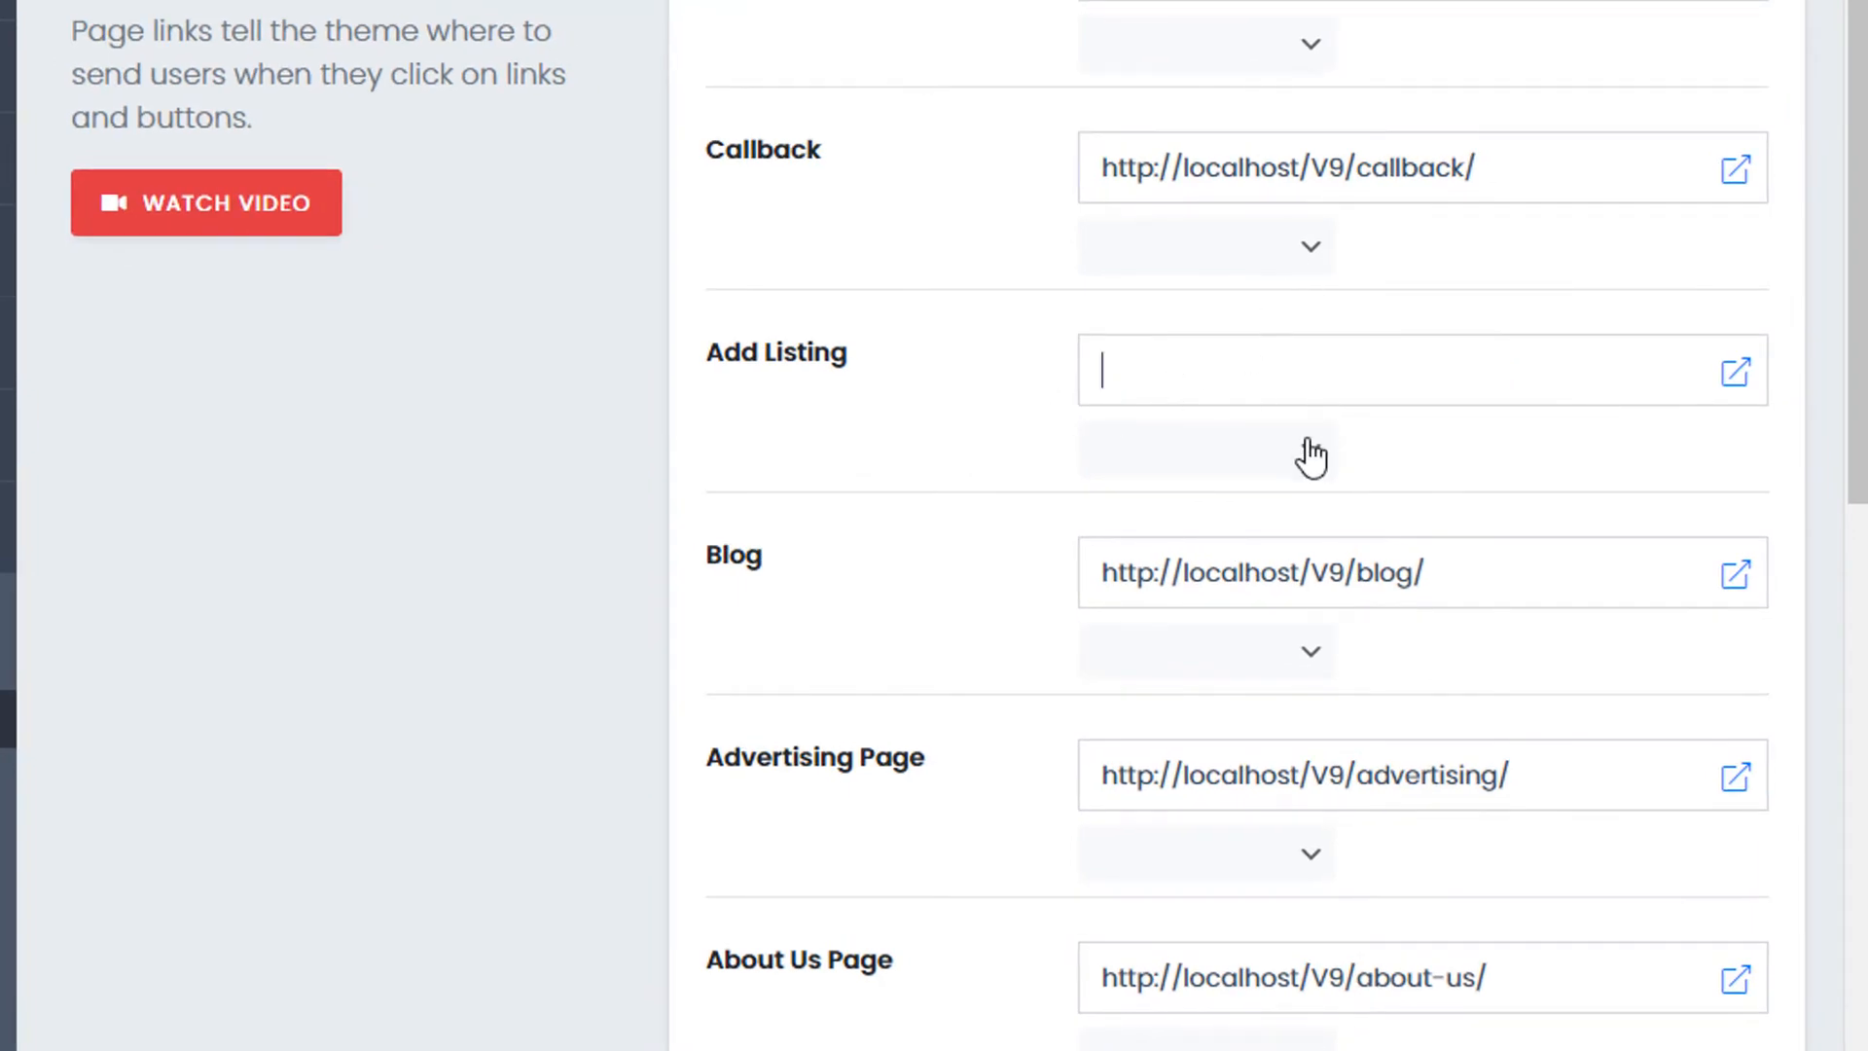
pyautogui.click(1205, 448)
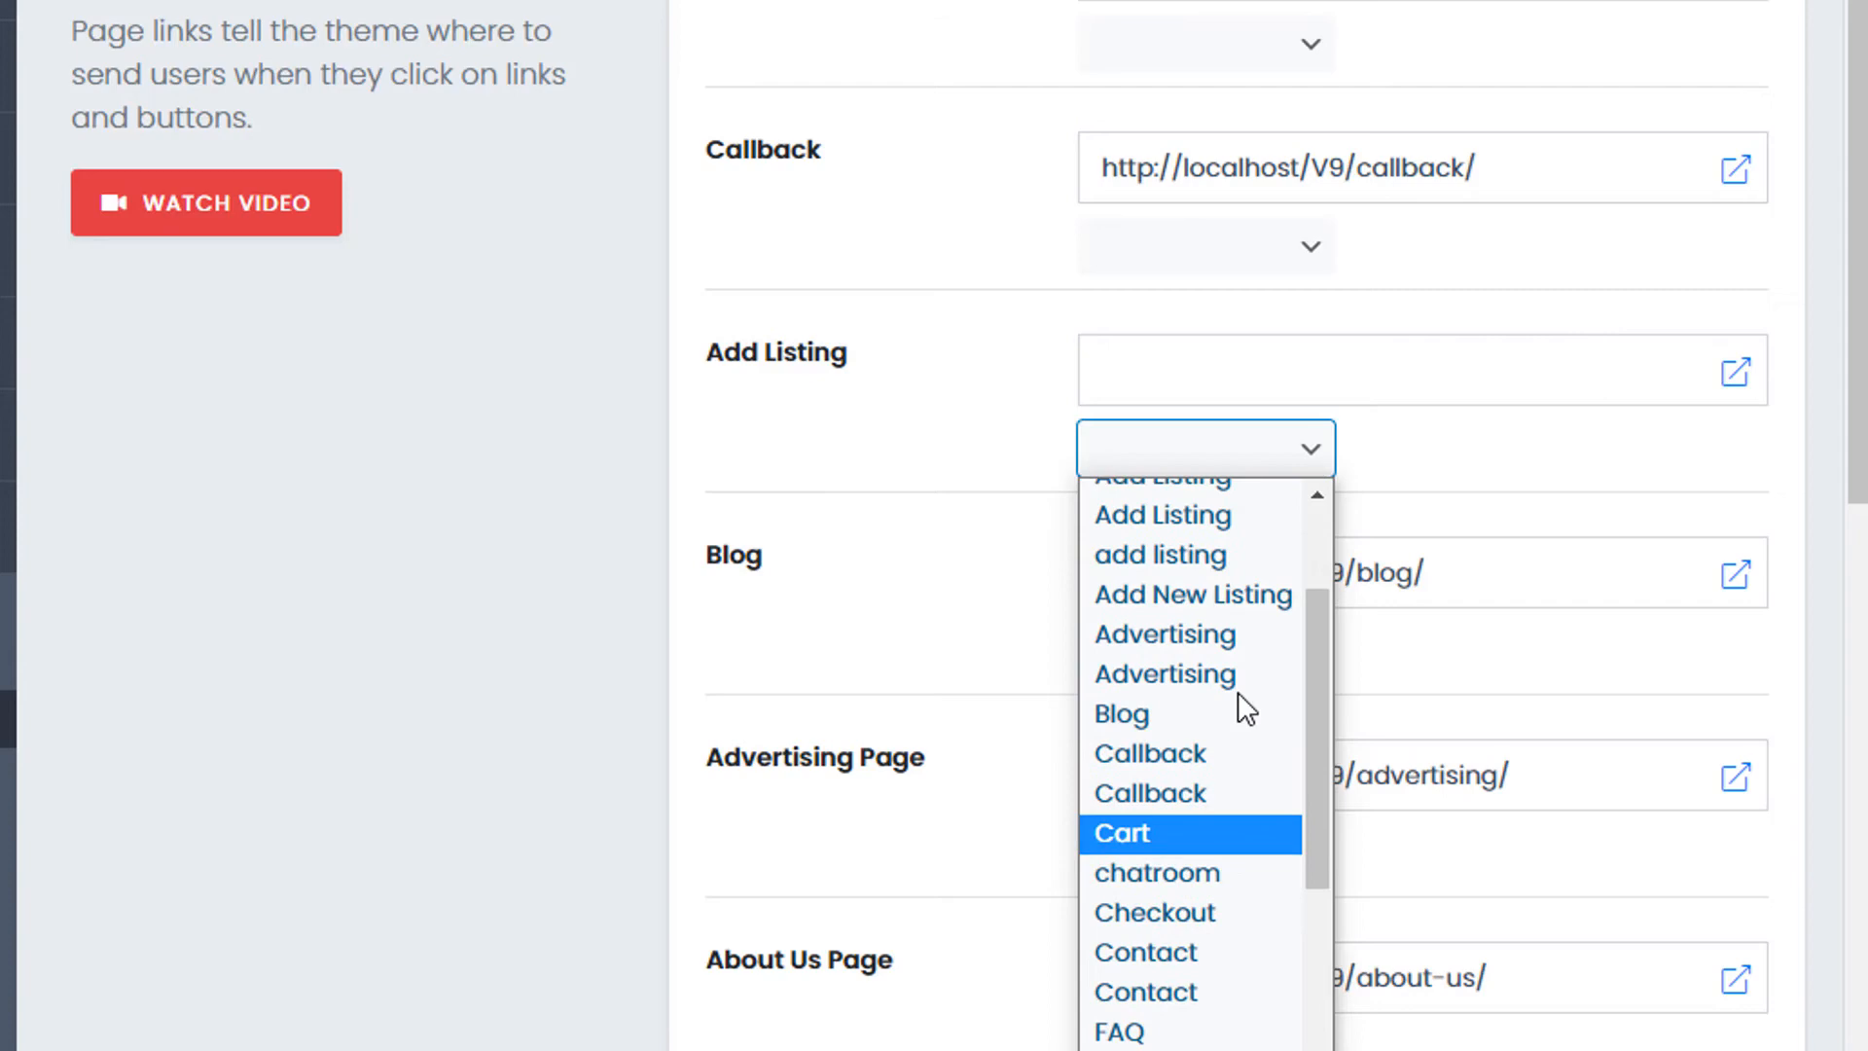
pyautogui.click(1191, 593)
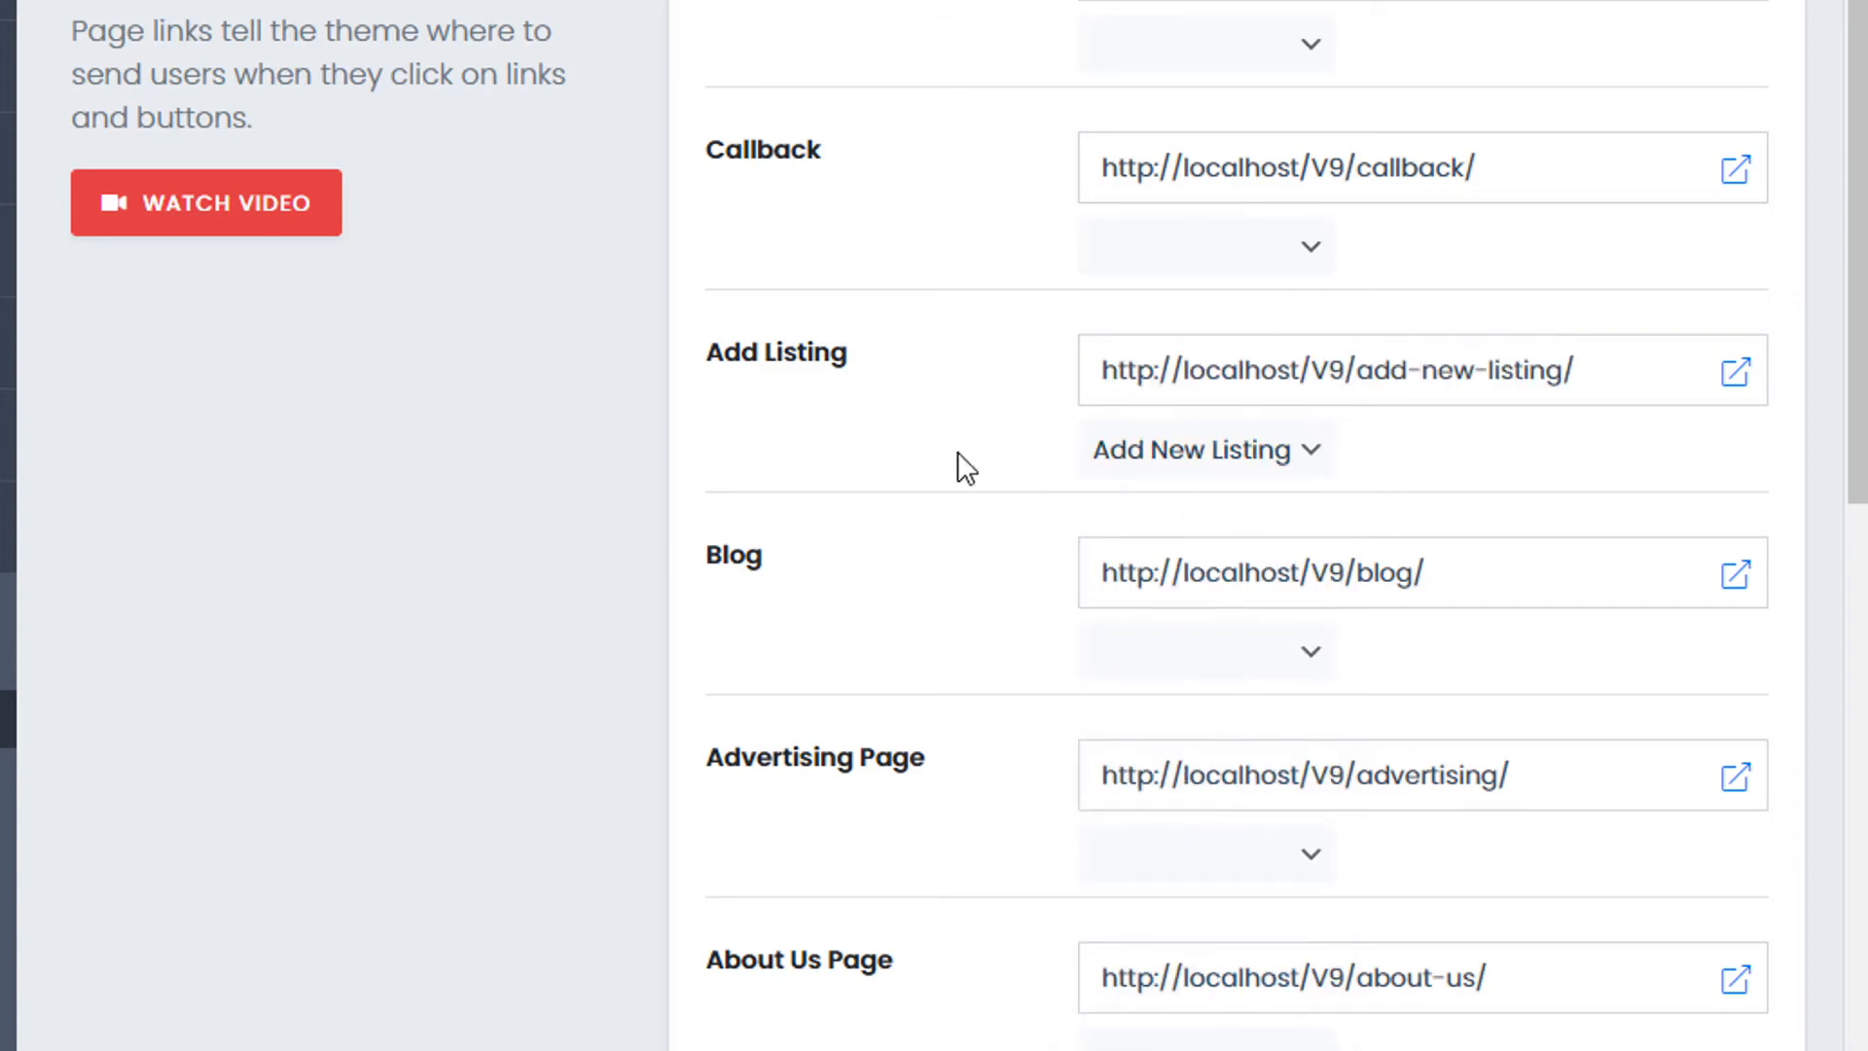
pyautogui.scroll(-3)
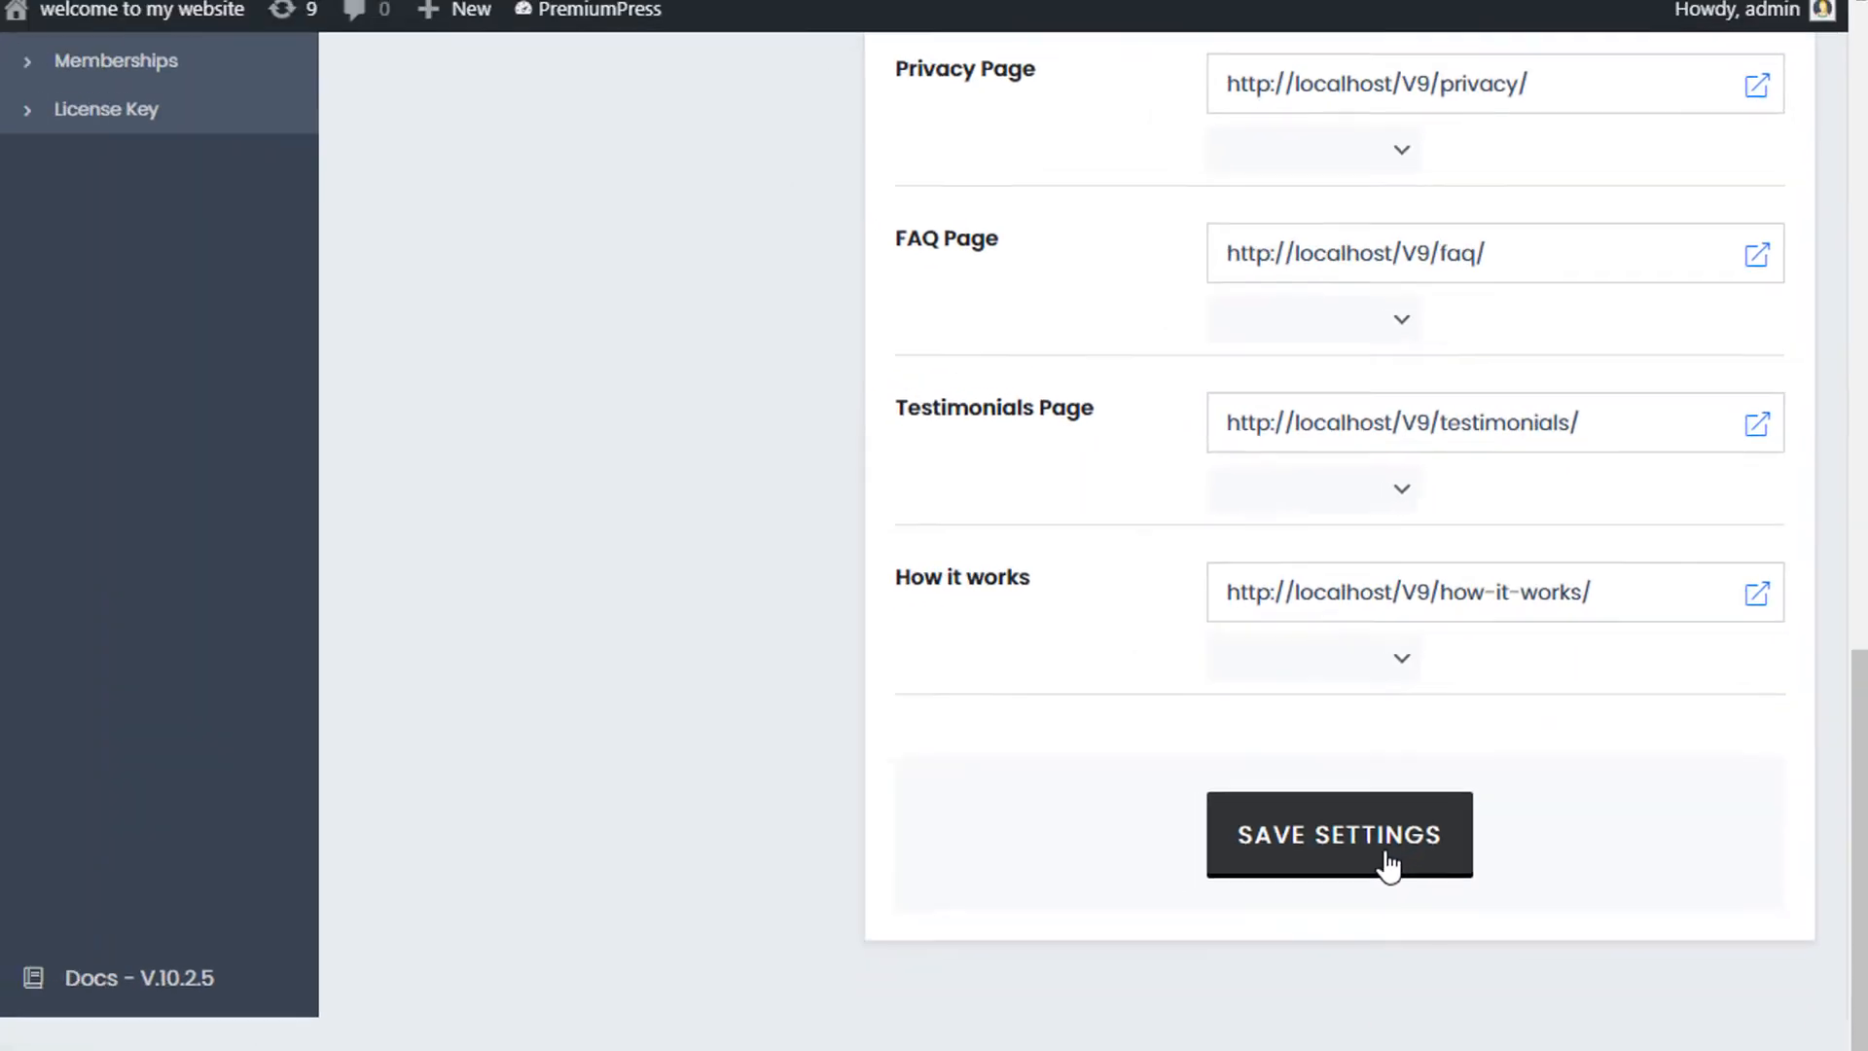
pyautogui.click(1339, 835)
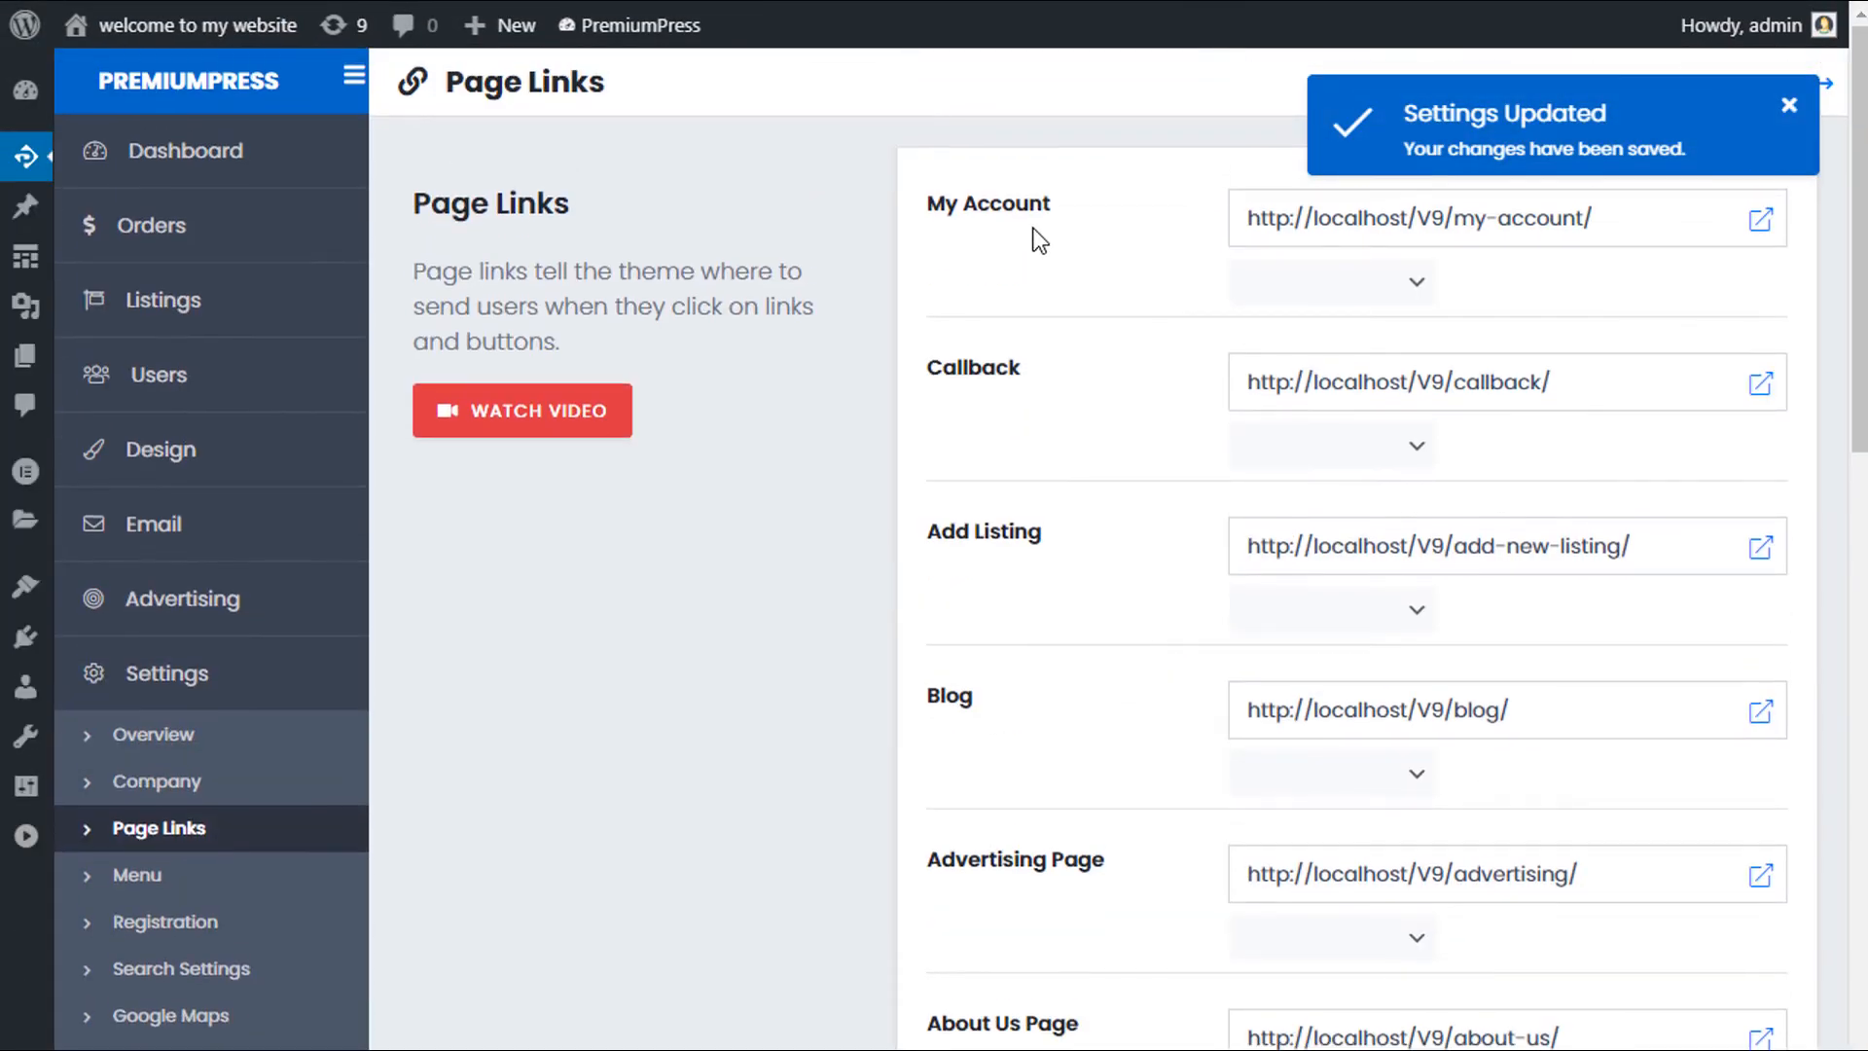
pyautogui.moveTo(1793, 125)
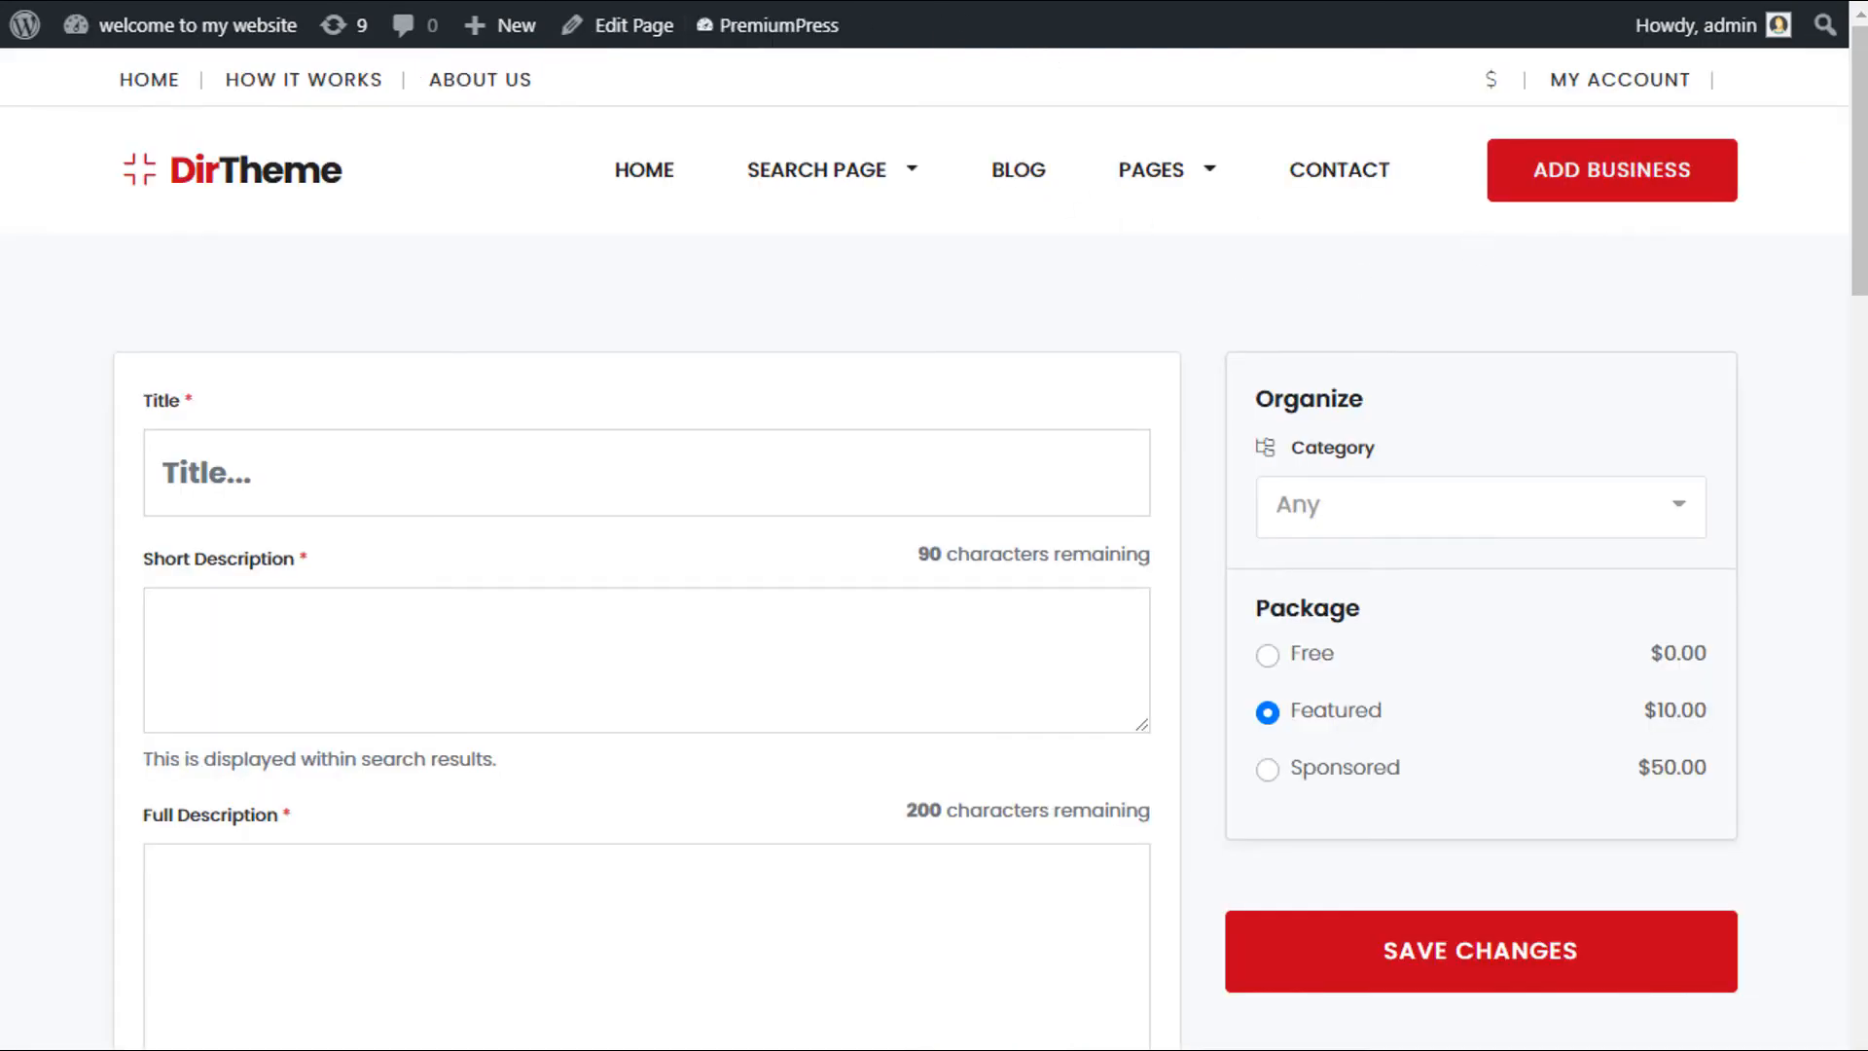
pyautogui.moveTo(960, 152)
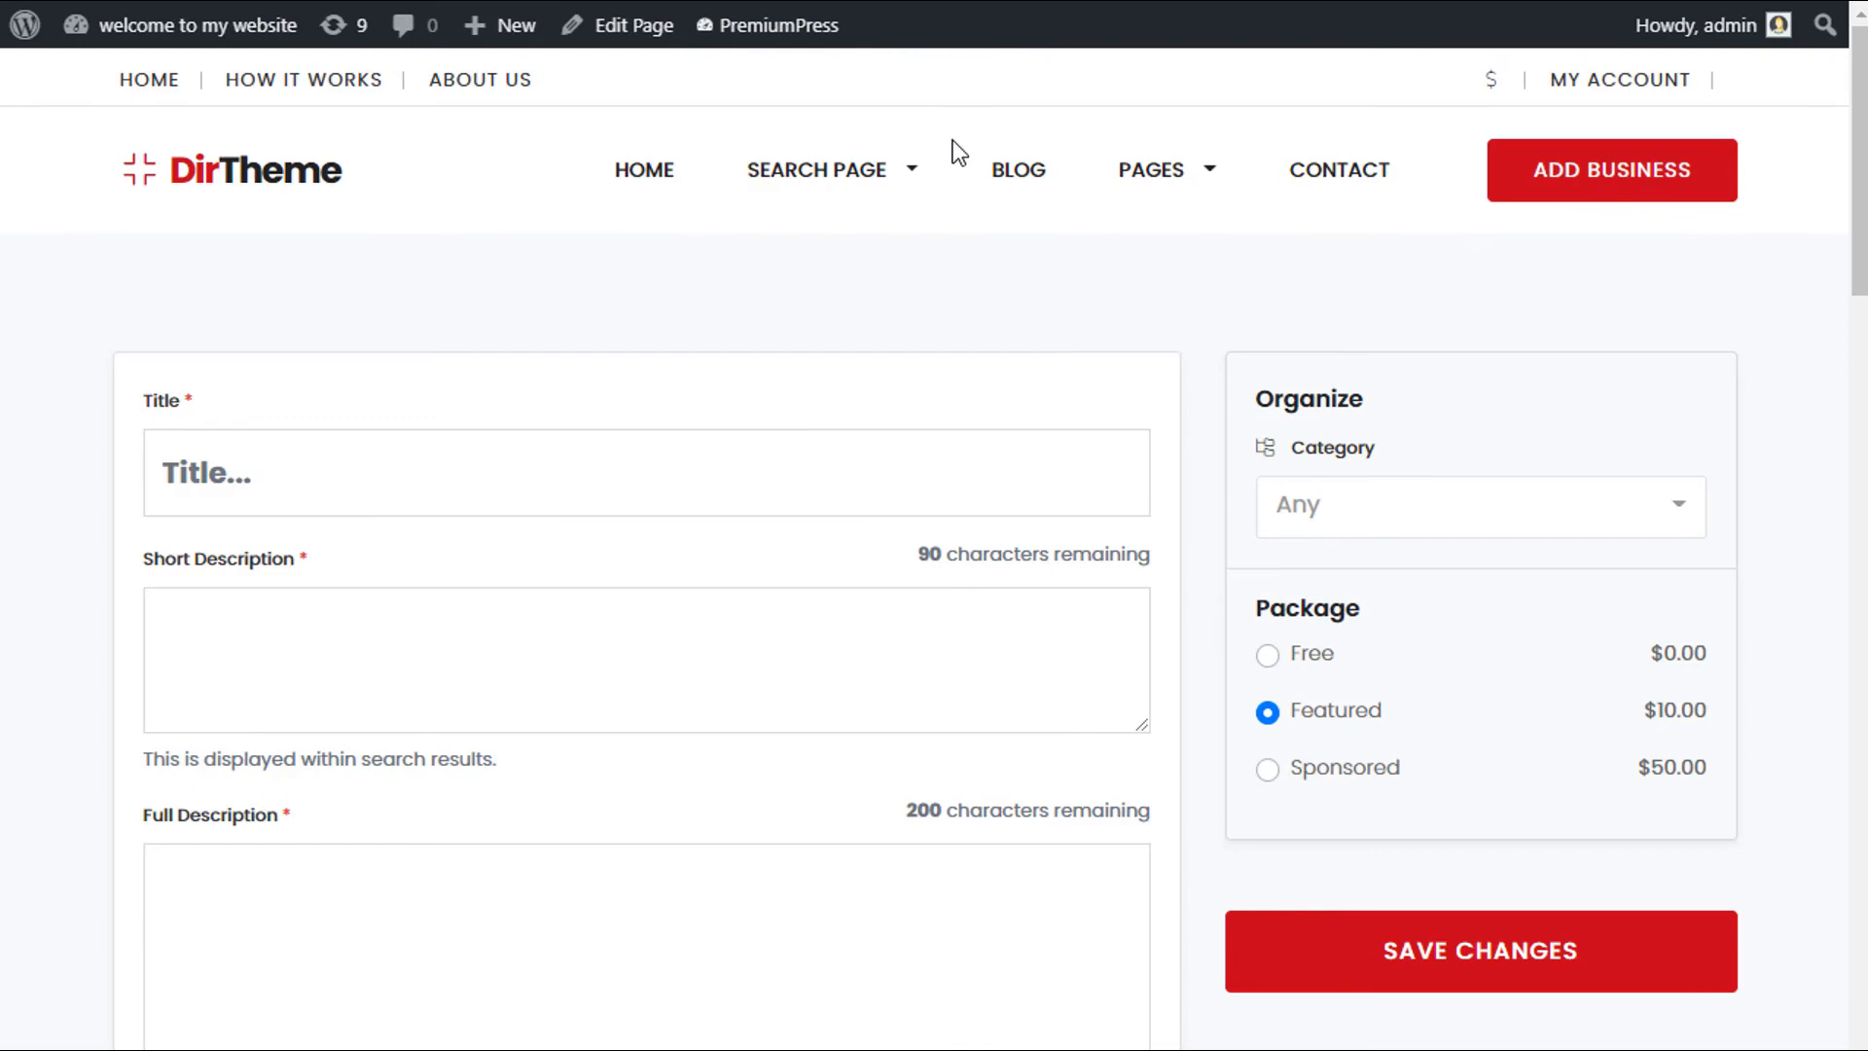